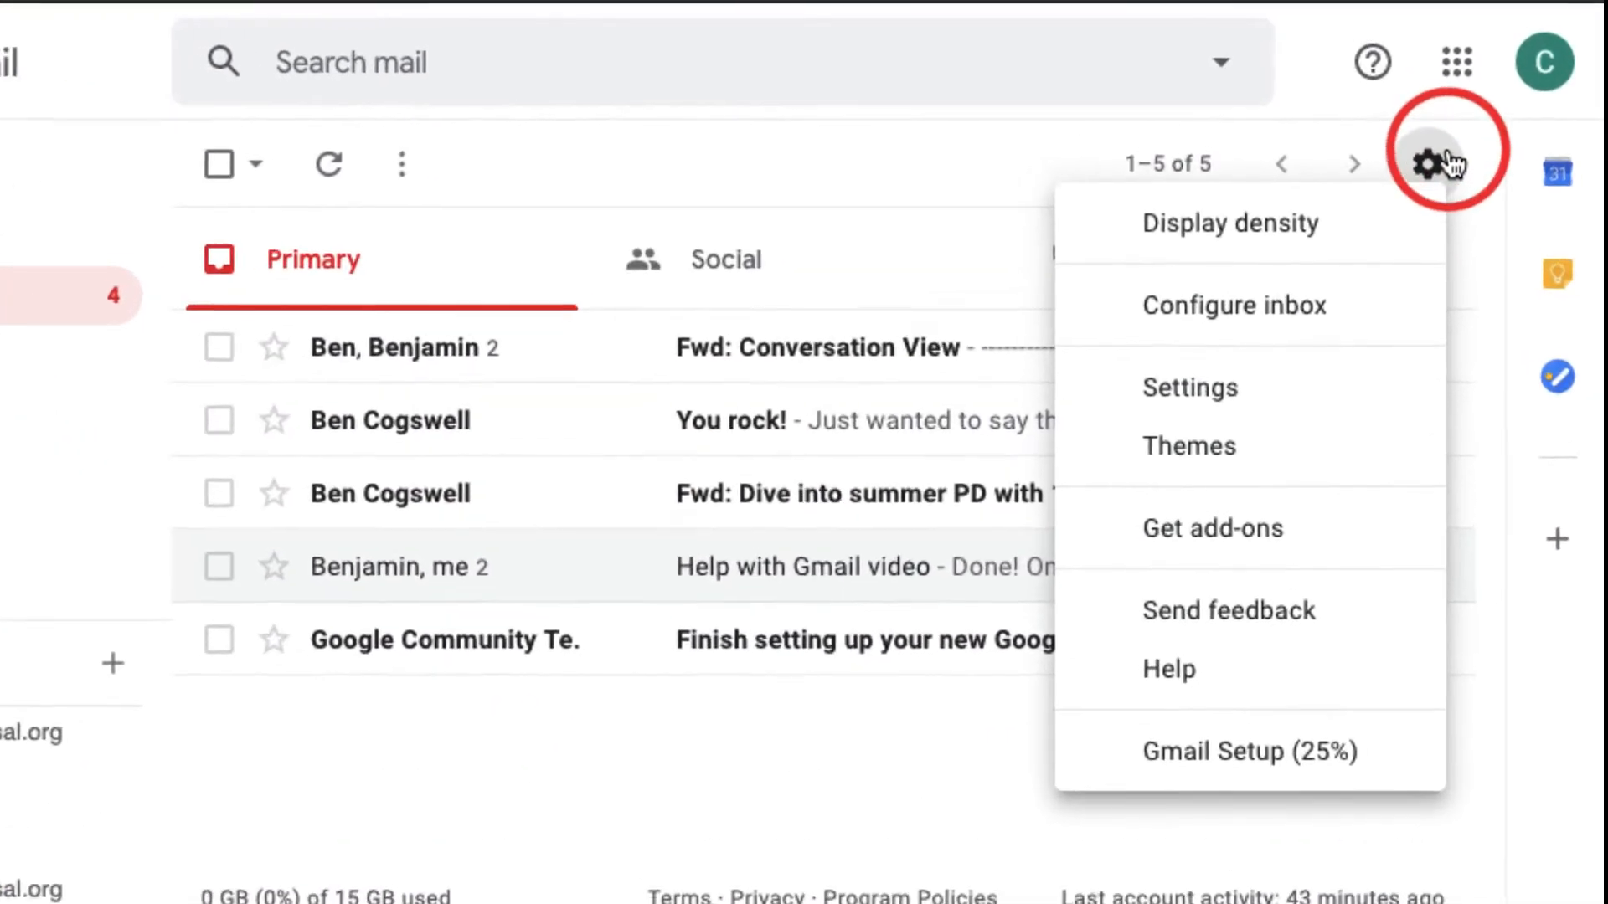
mouse_move(1362, 391)
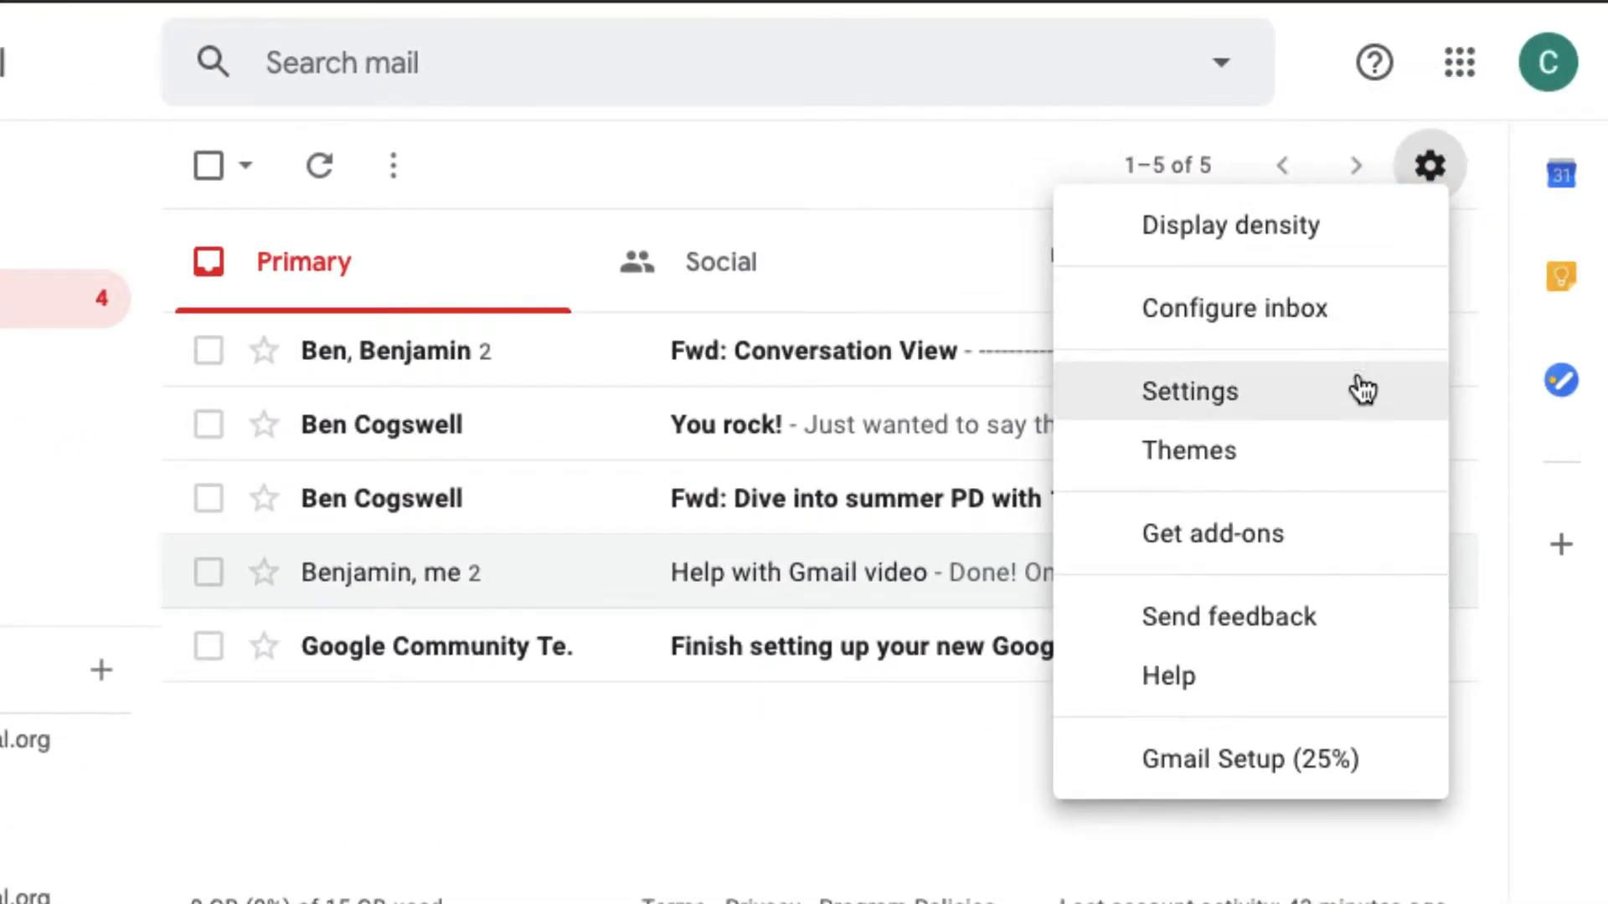
Choose Settings from the gear quick-settings menu to reach the General settings tab.
left_click(1189, 391)
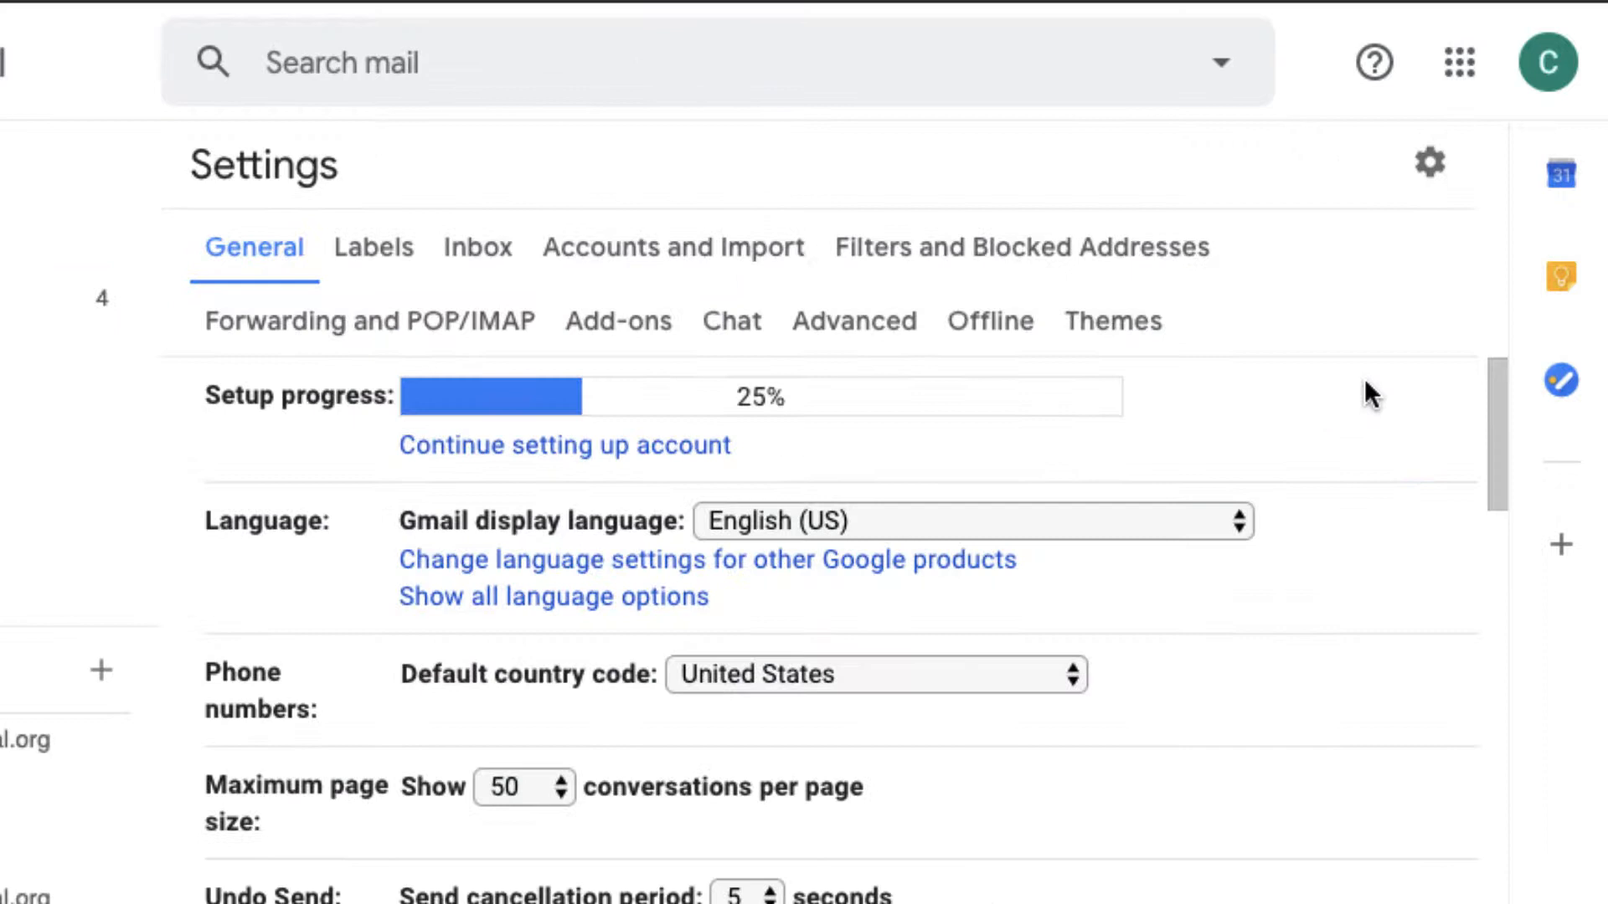
mouse_move(1142, 270)
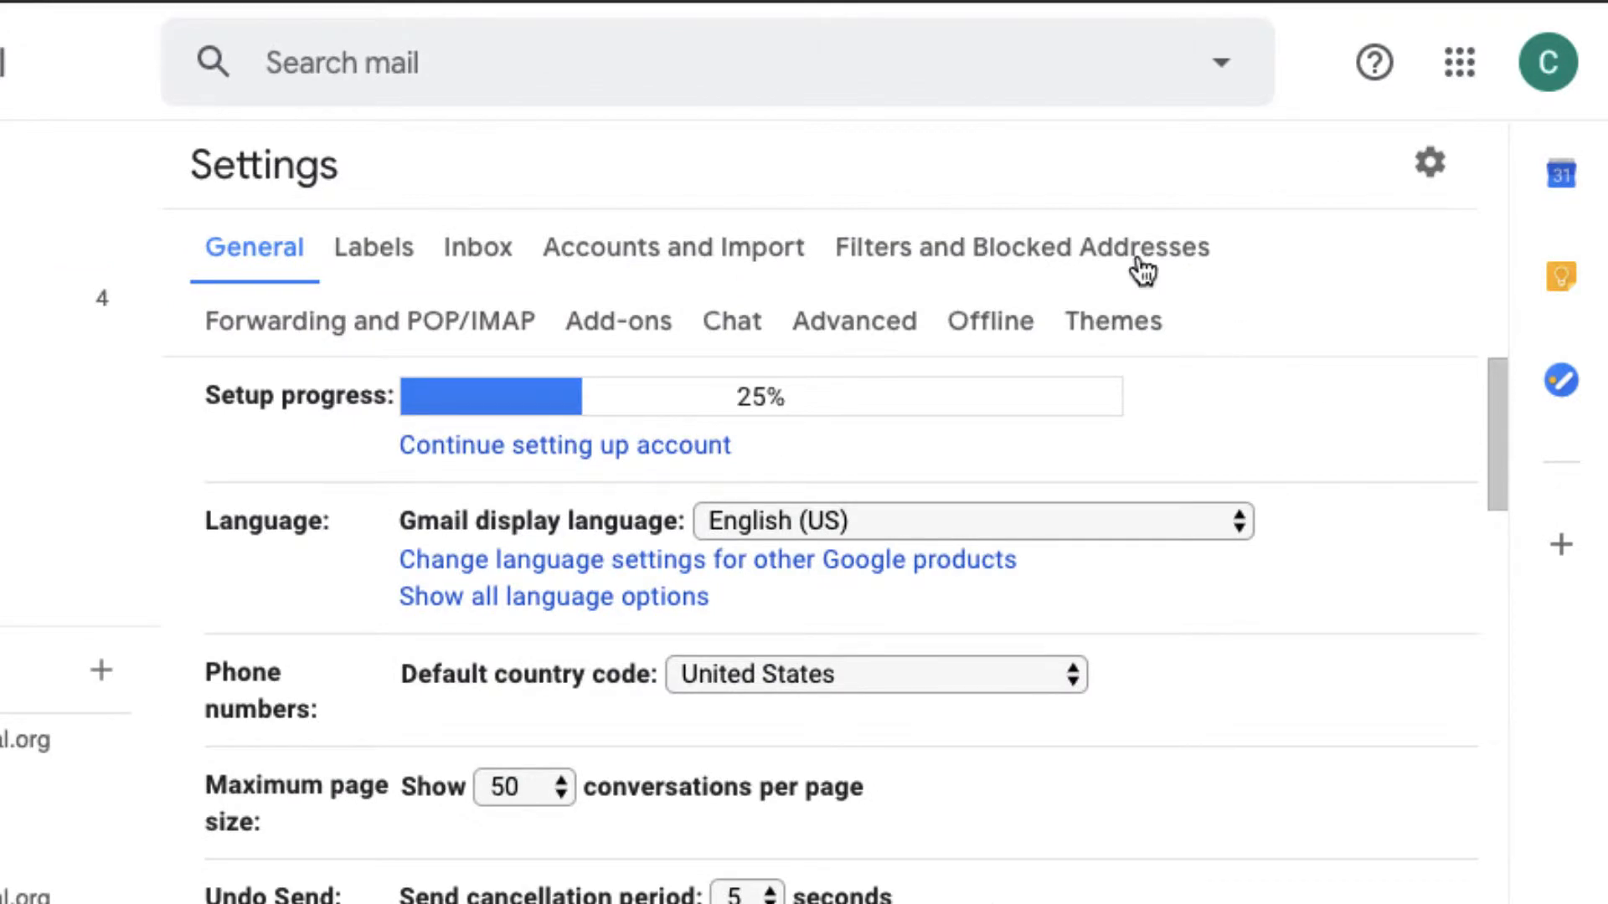
On the Advanced tab, set Preview Pane to Enable and save the changes.
left_click(853, 320)
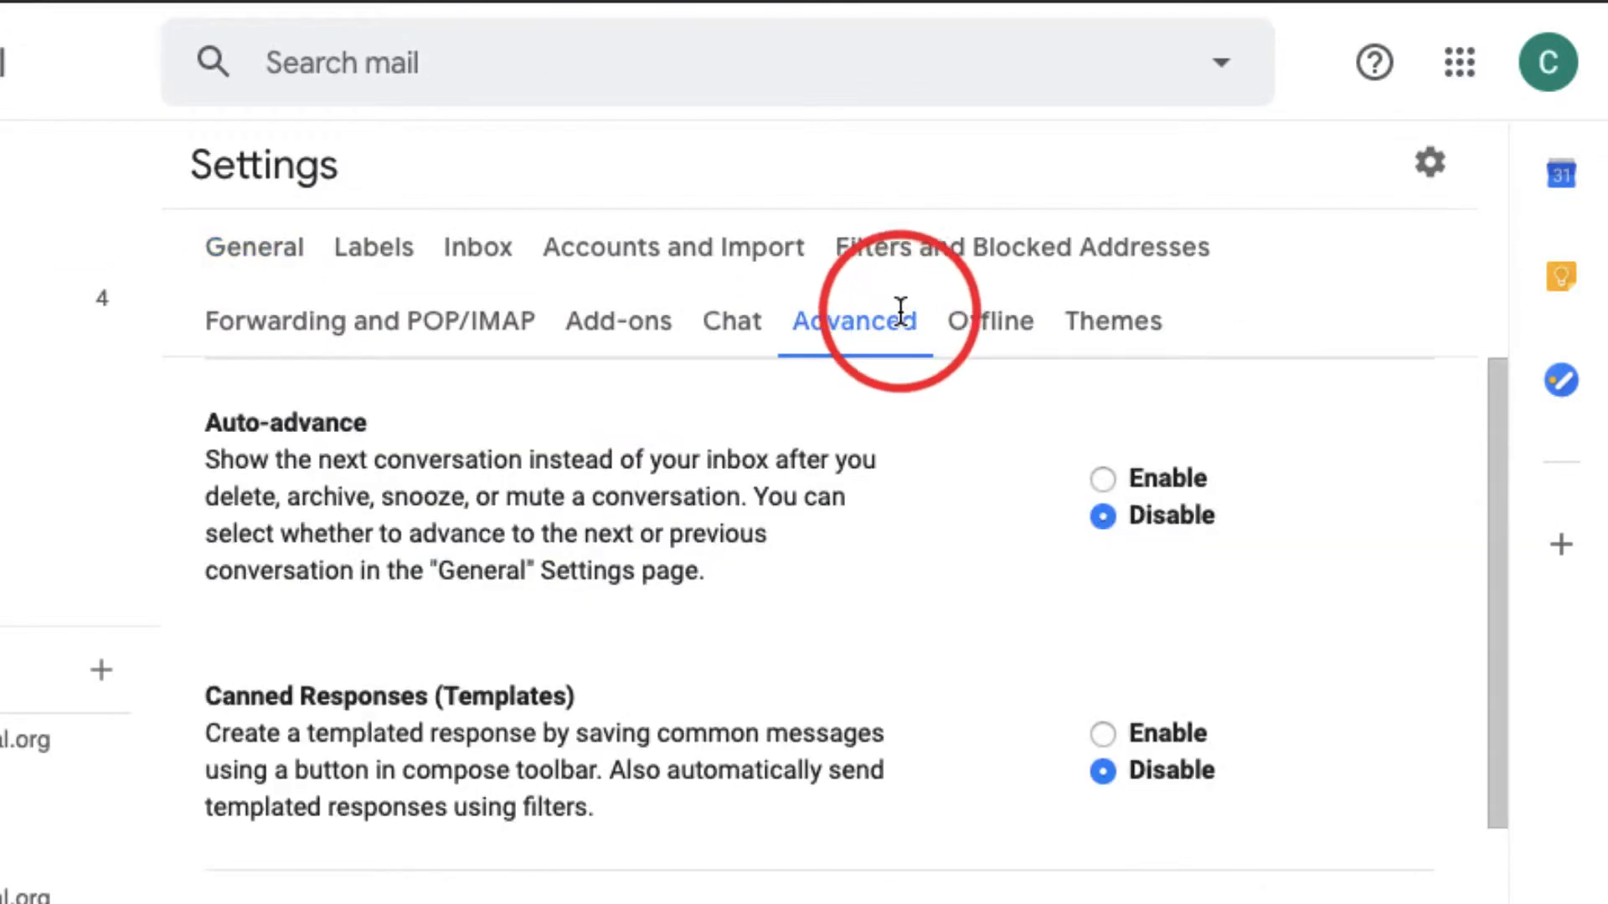
scroll("down", 3)
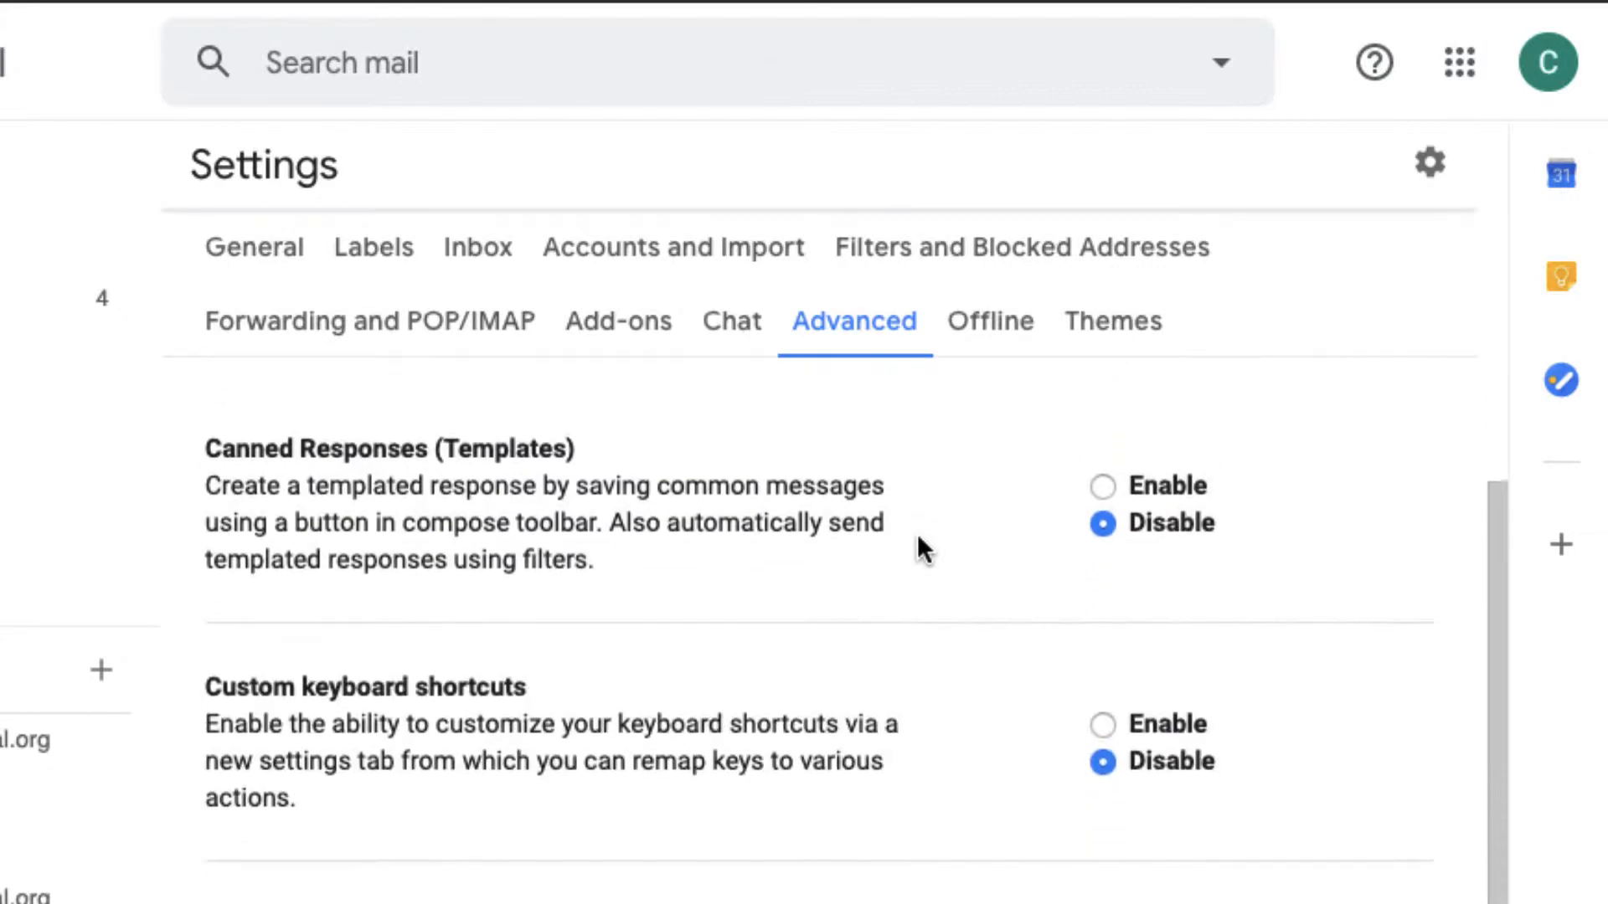
scroll("down", 3)
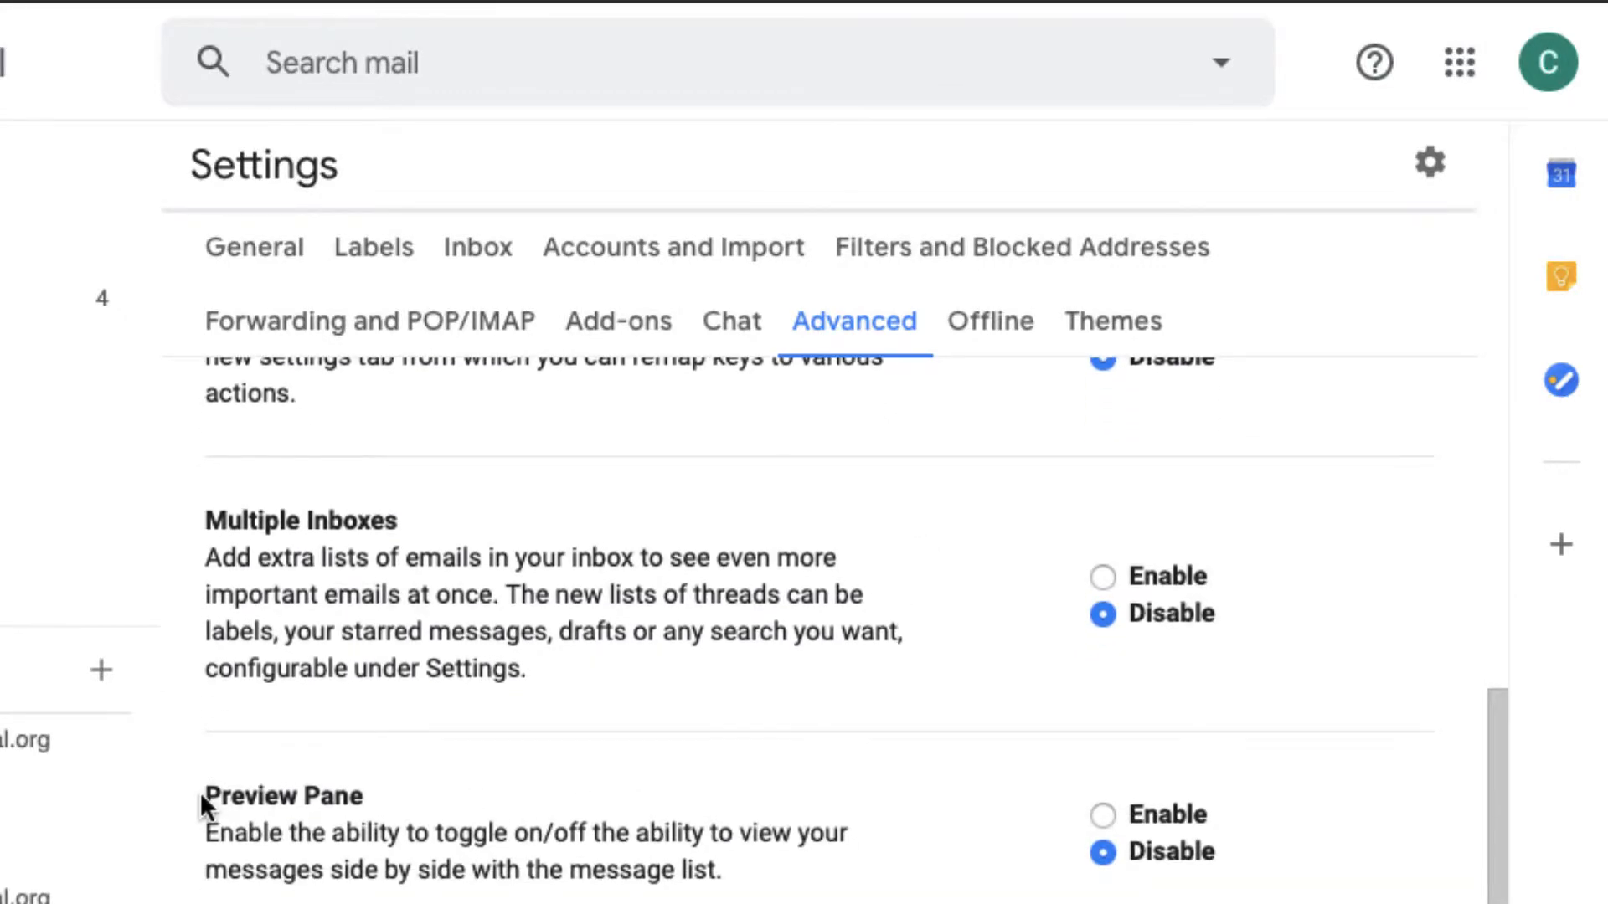
scroll("down", 3)
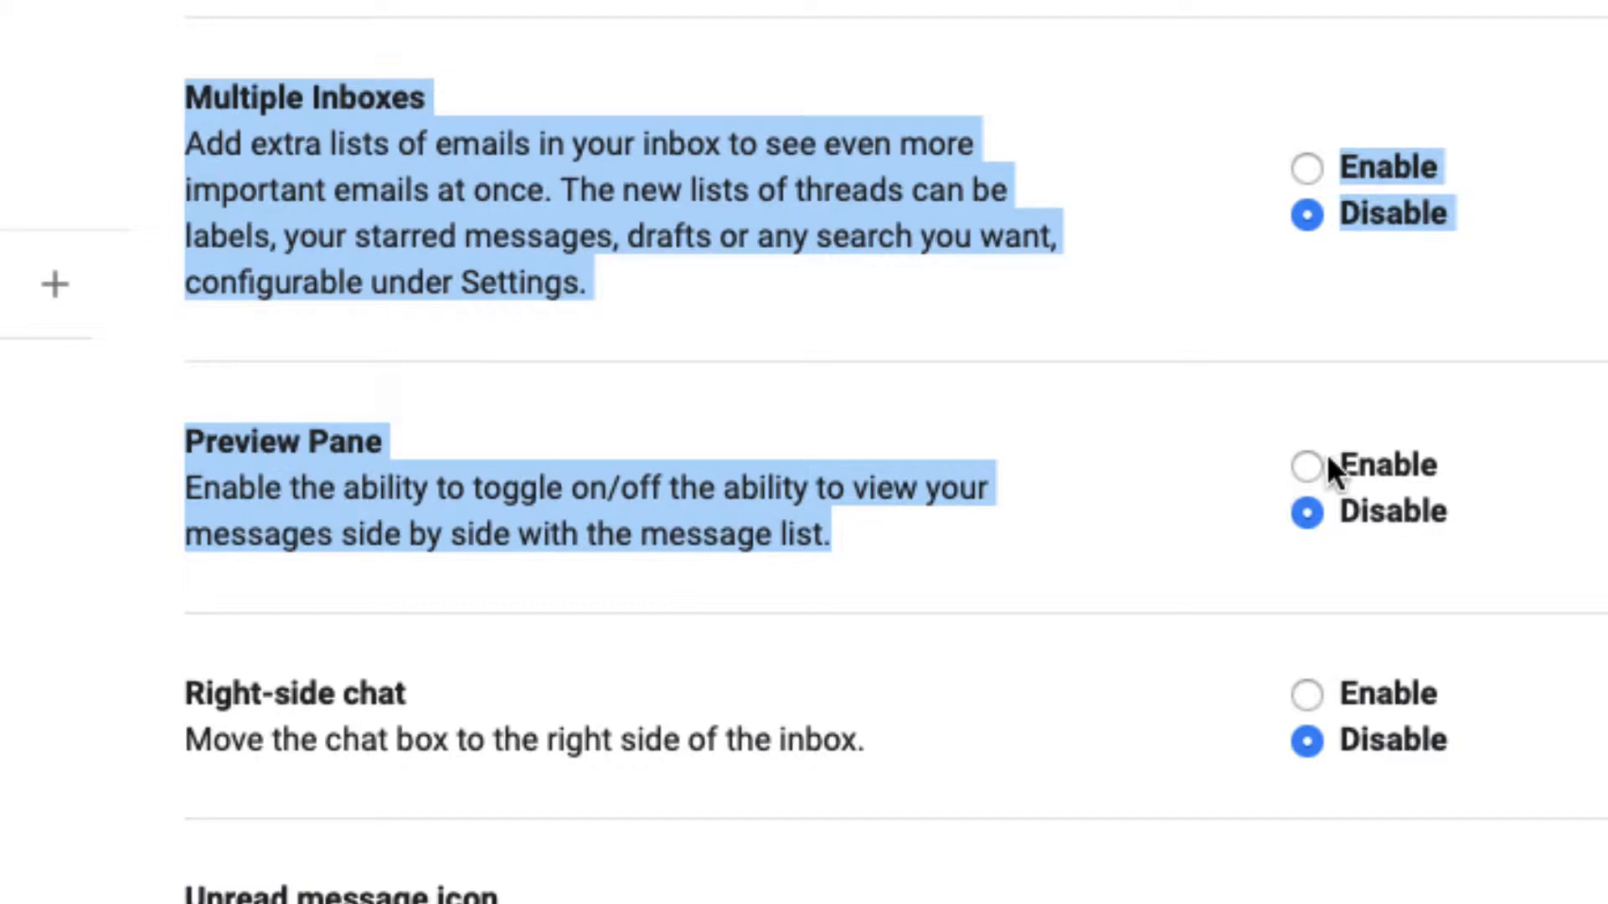
left_click(1306, 466)
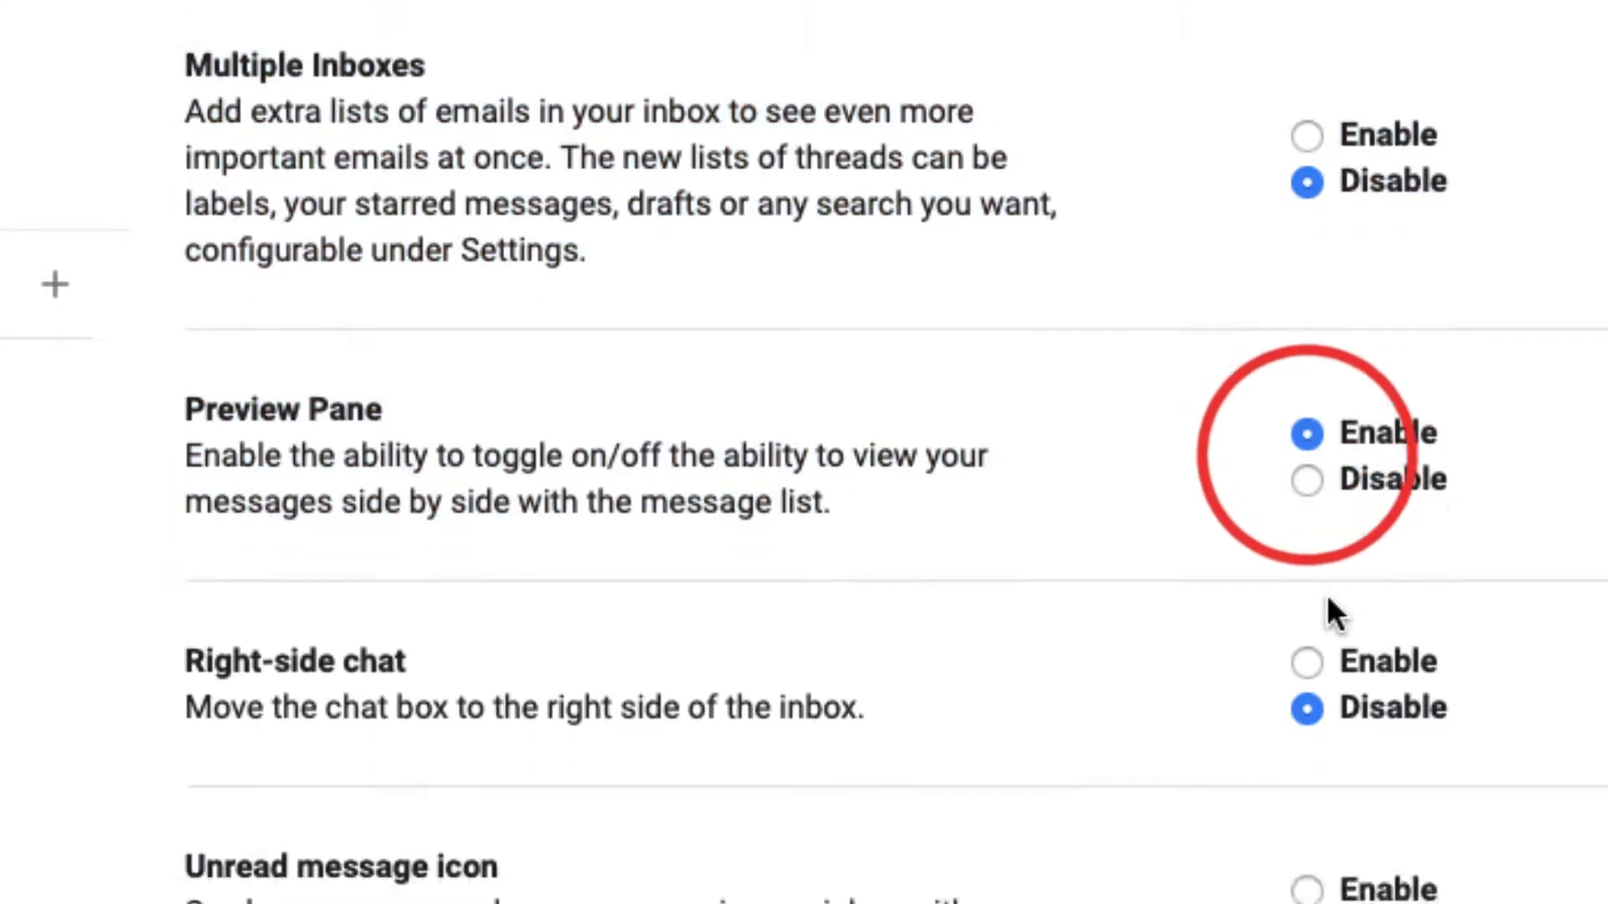
scroll("down", 3)
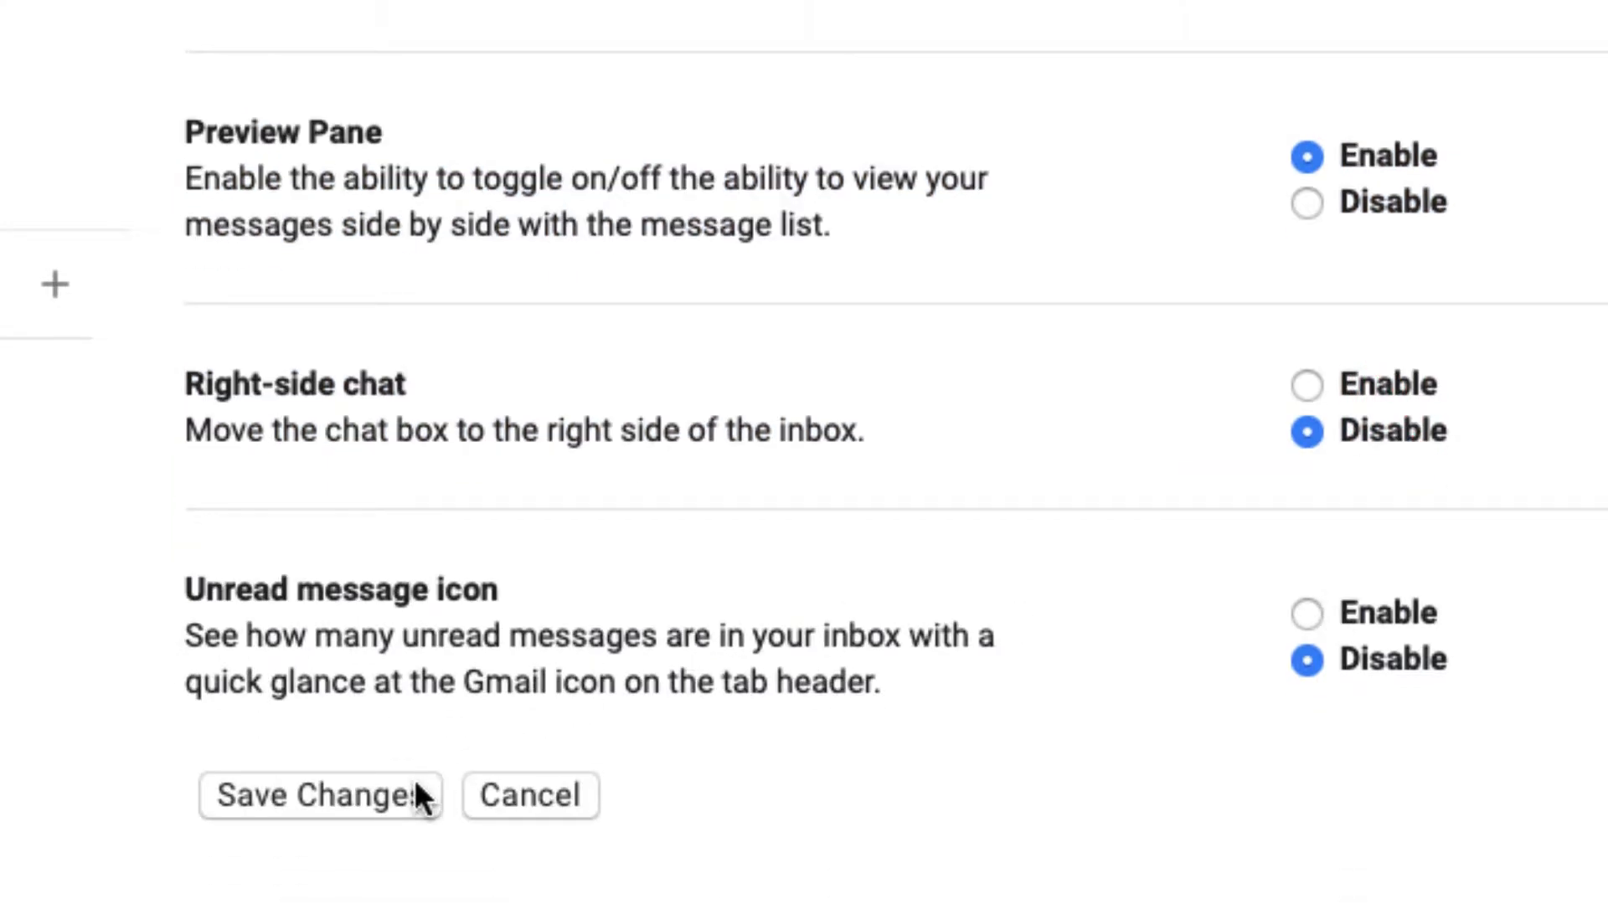
left_click(318, 796)
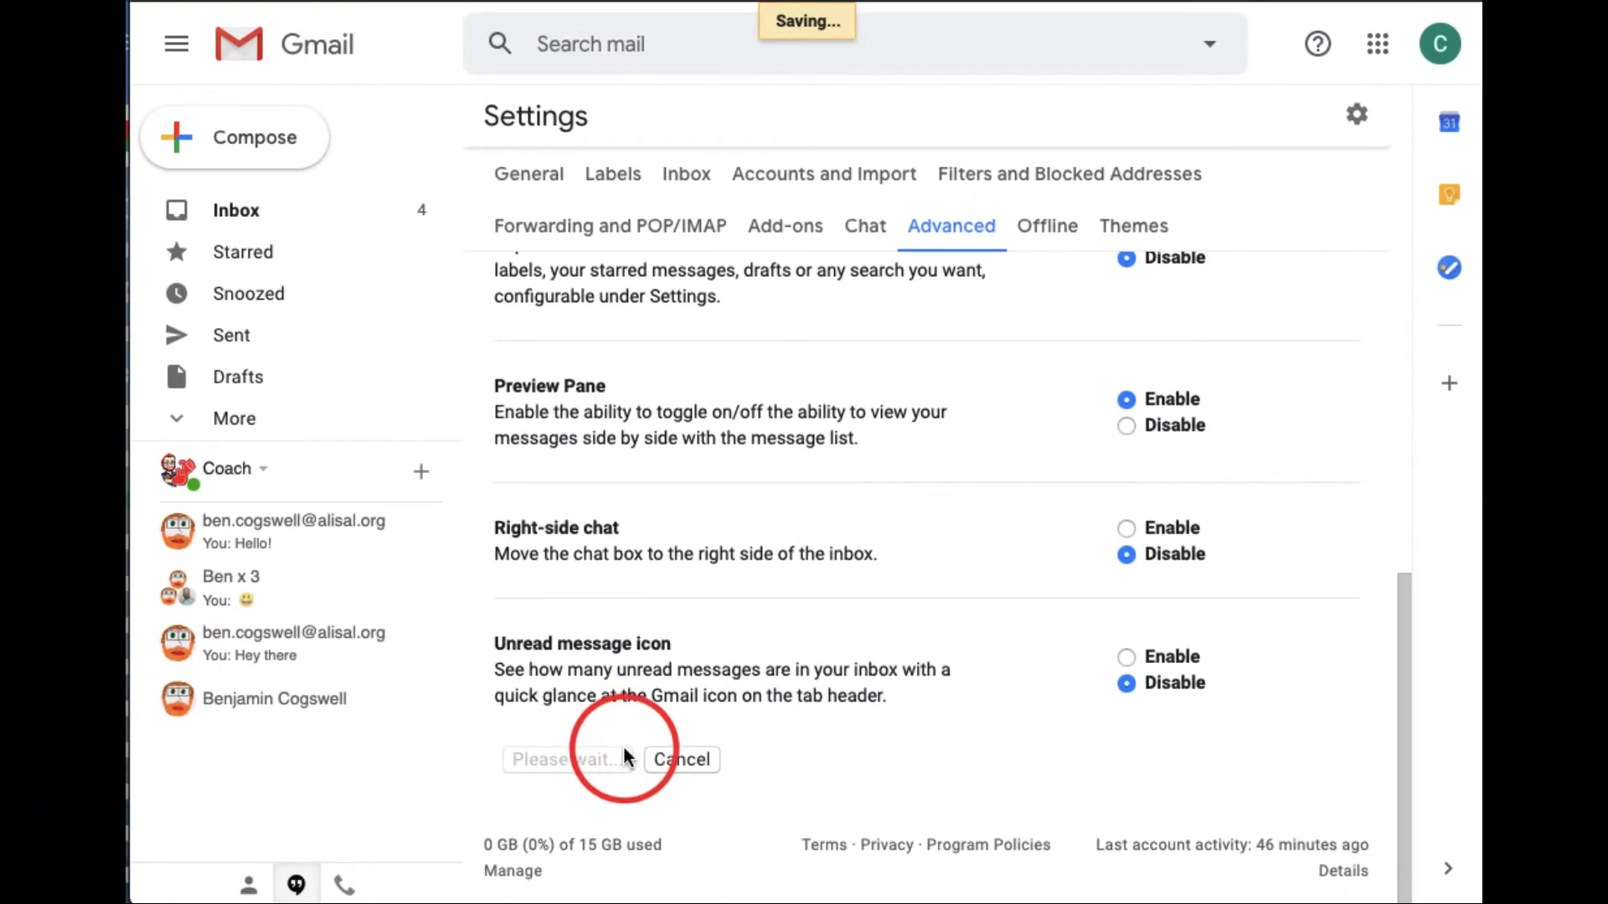
Switch the inbox layout to Vertical split with the You rock! message open.
left_click(562, 759)
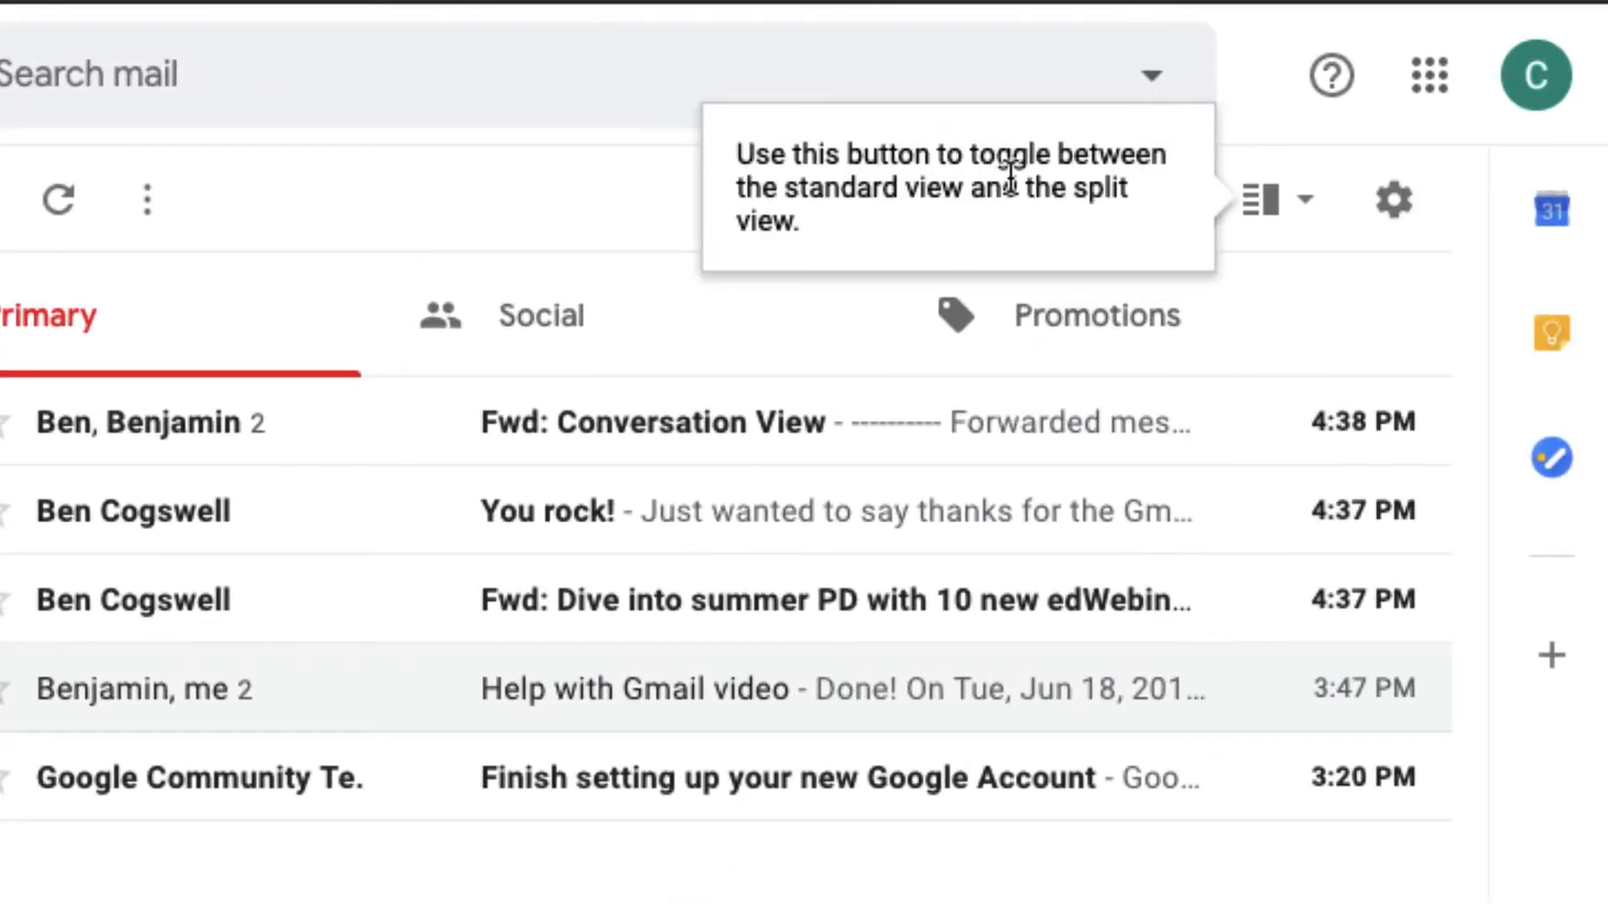
mouse_move(1184, 200)
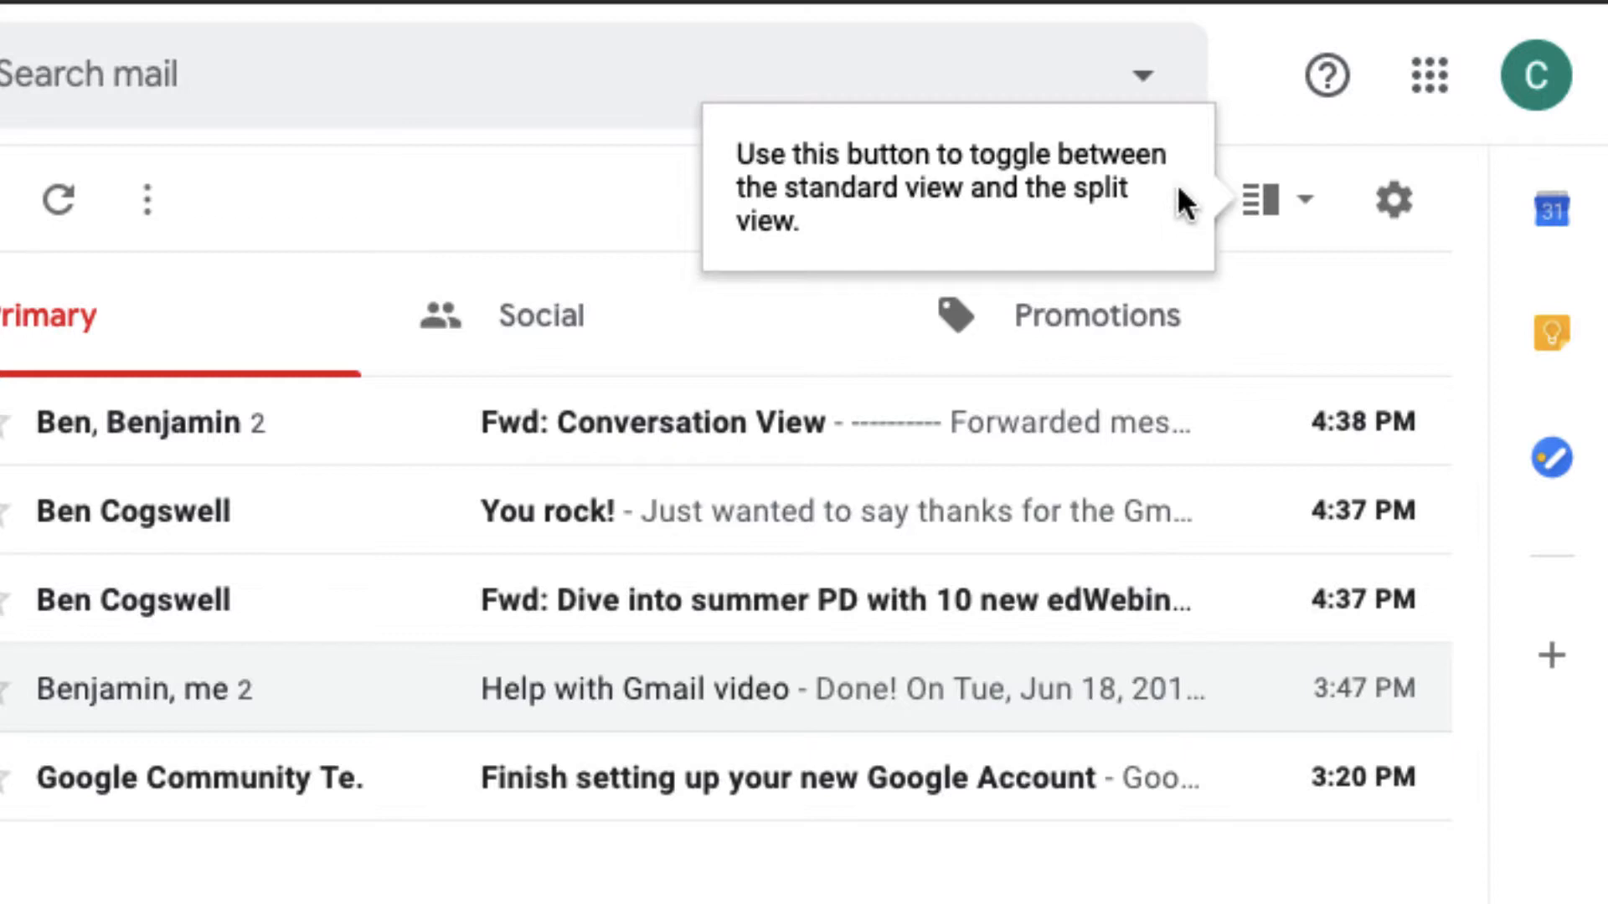
left_click(1306, 200)
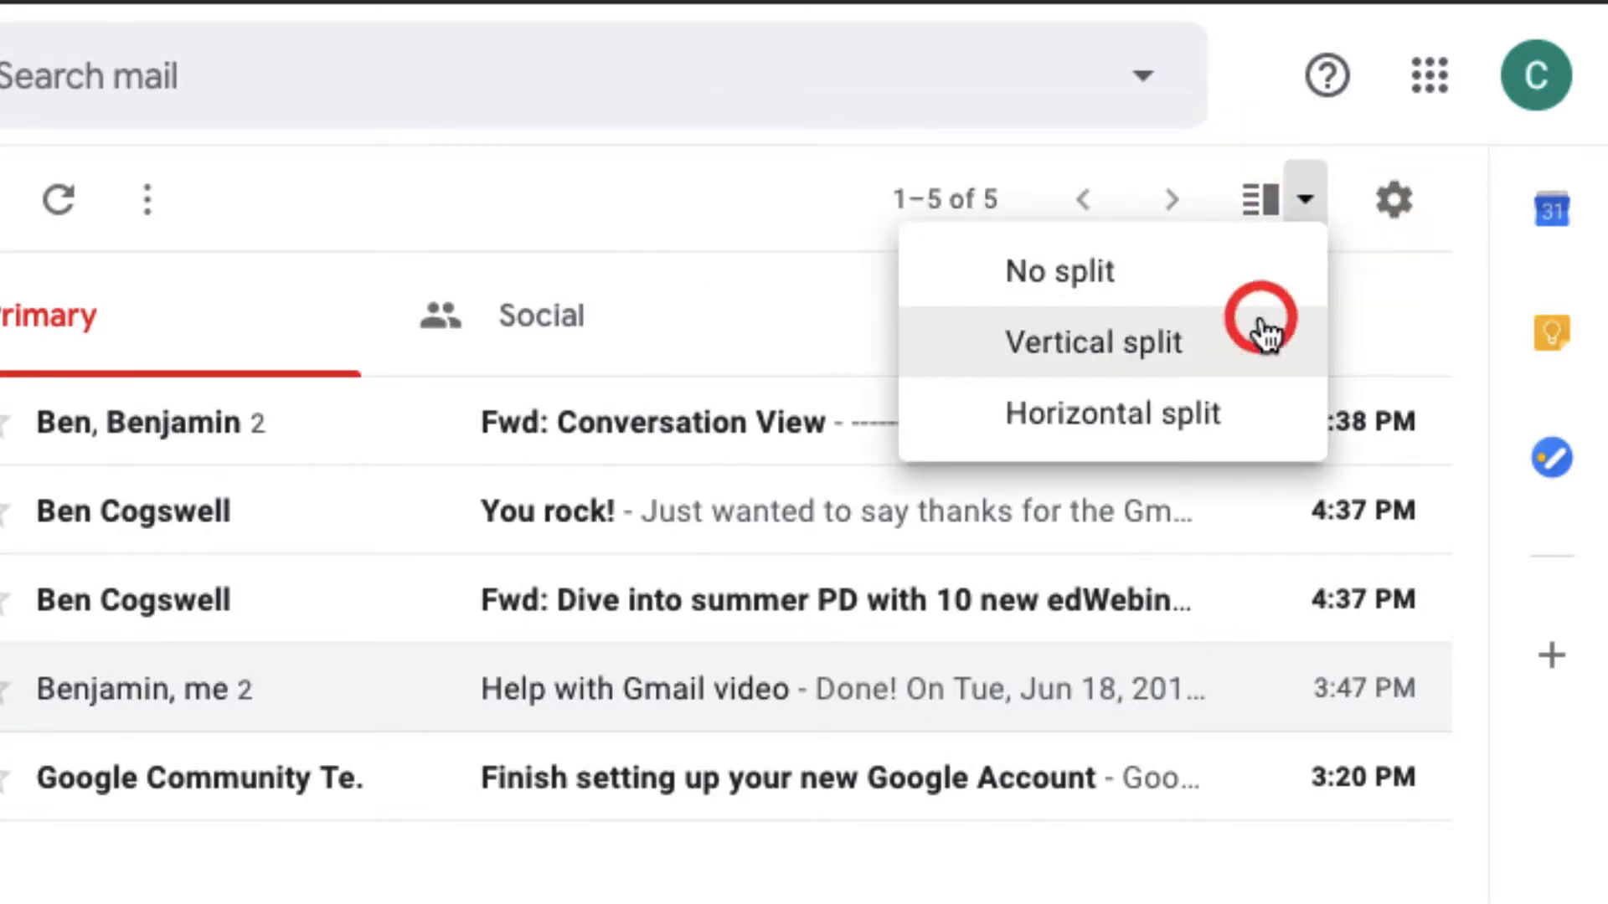
left_click(1095, 342)
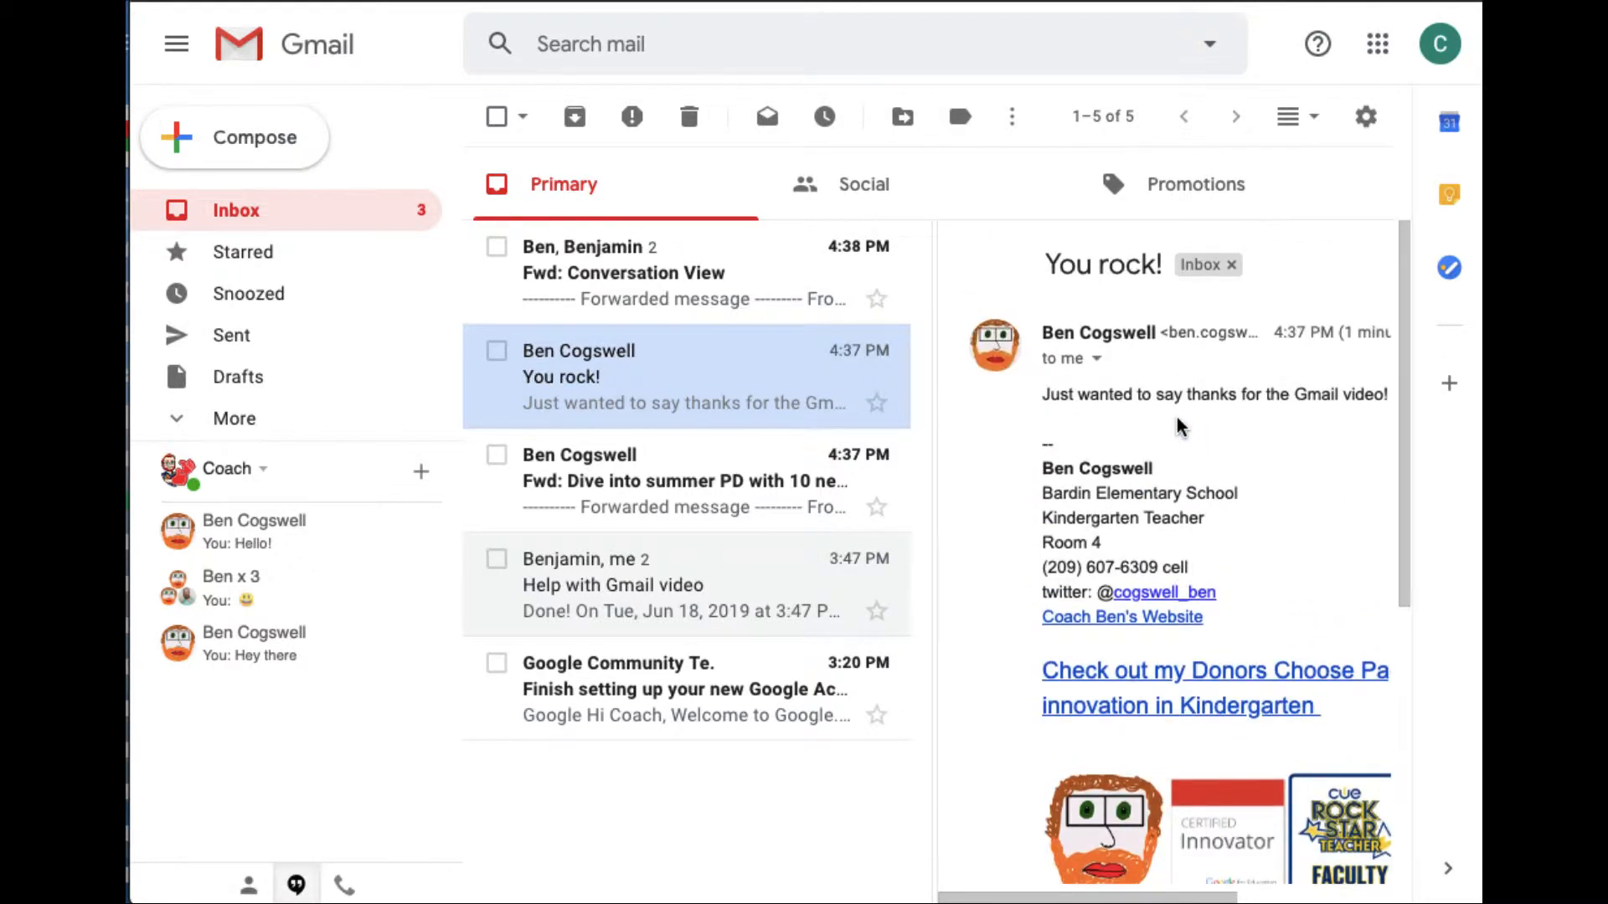
mouse_move(1100, 420)
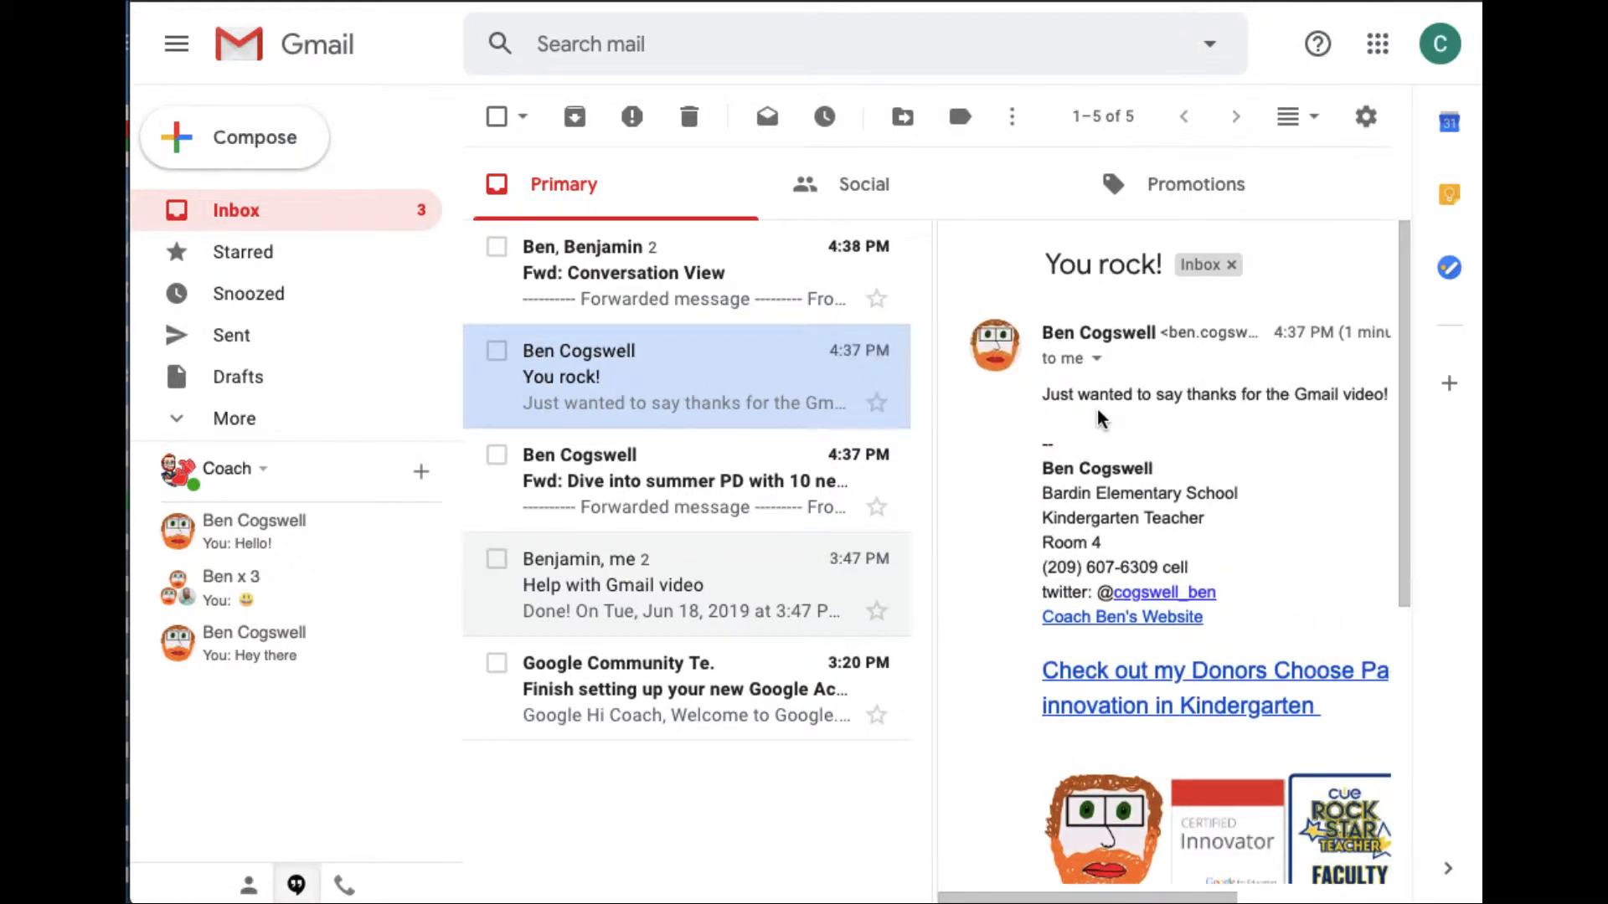
Switch to Horizontal split, read the You rock! message, then set No split.
left_click(1287, 116)
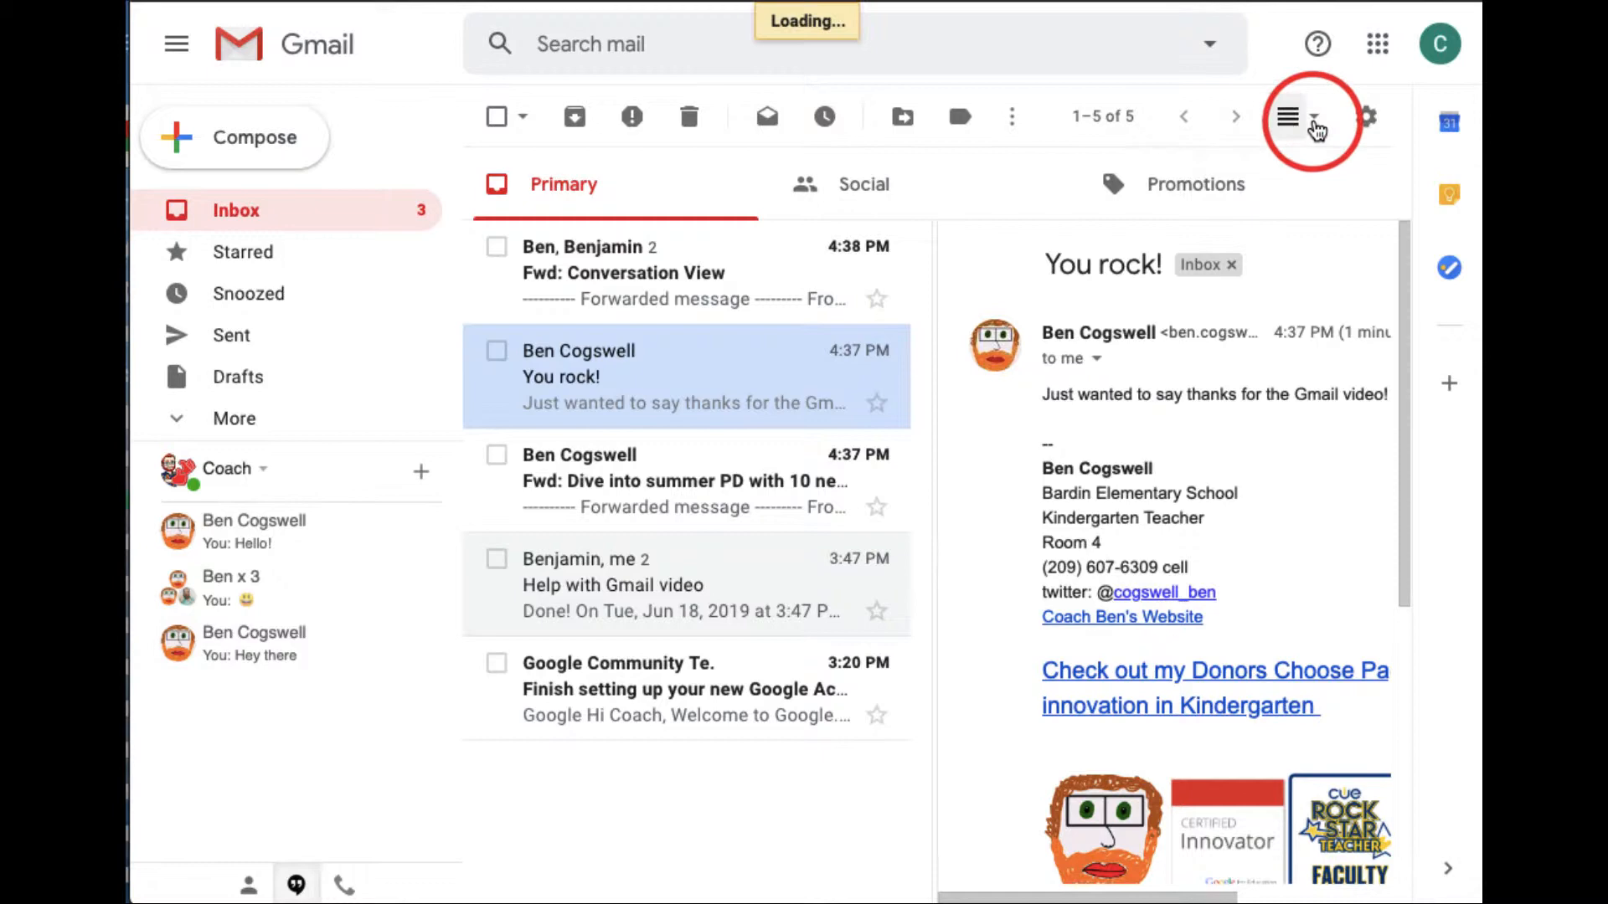
left_click(1278, 115)
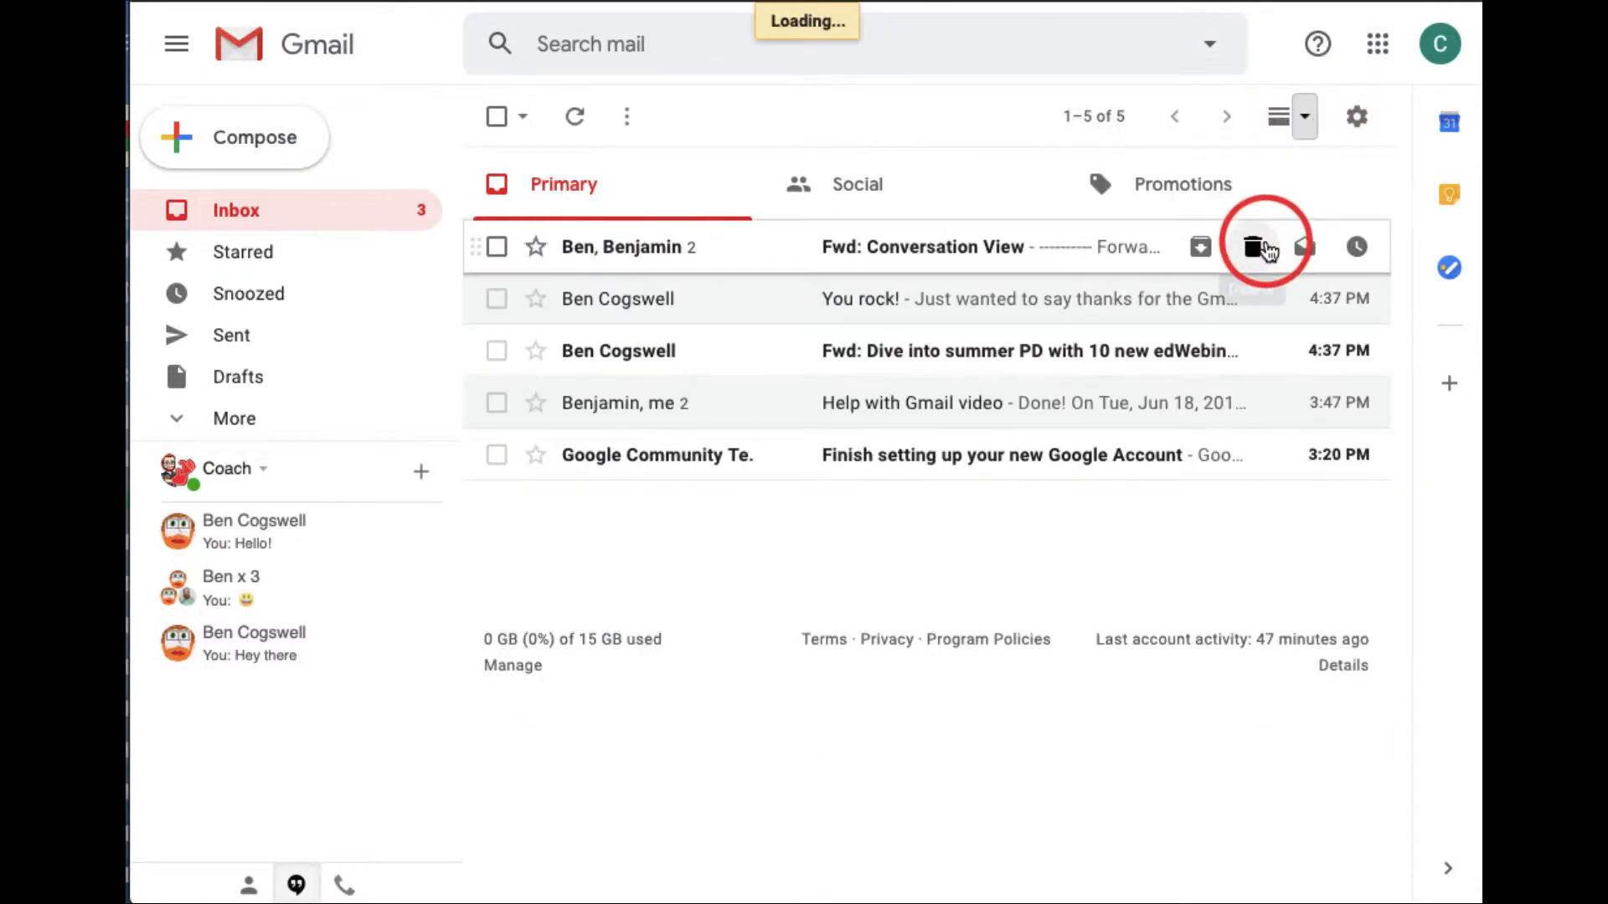
left_click(859, 299)
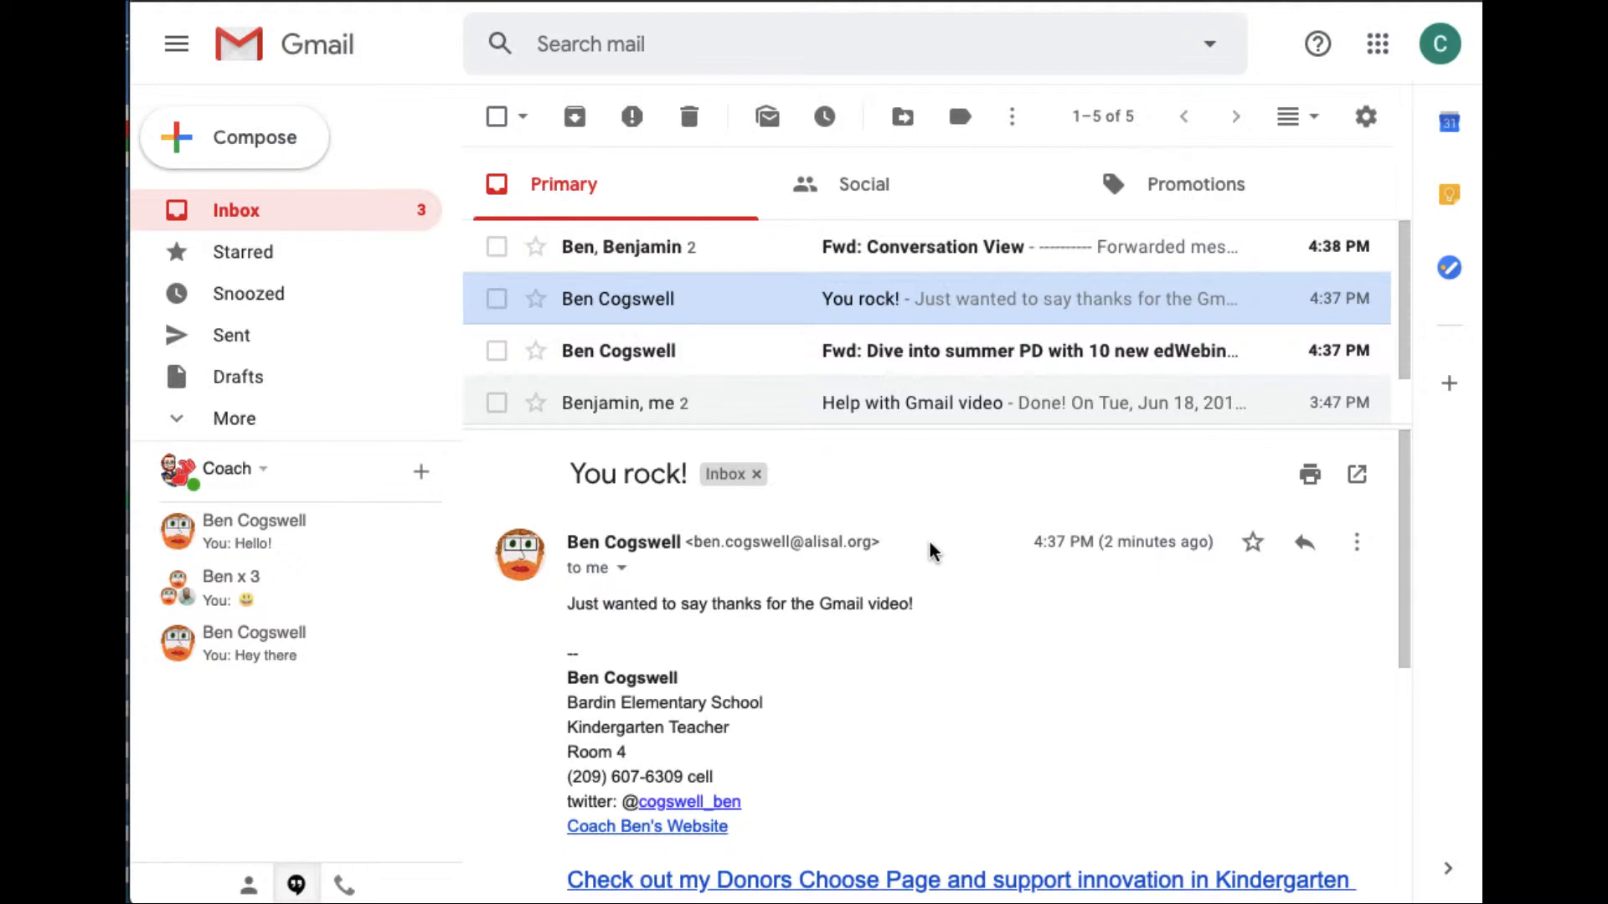
mouse_move(1271, 151)
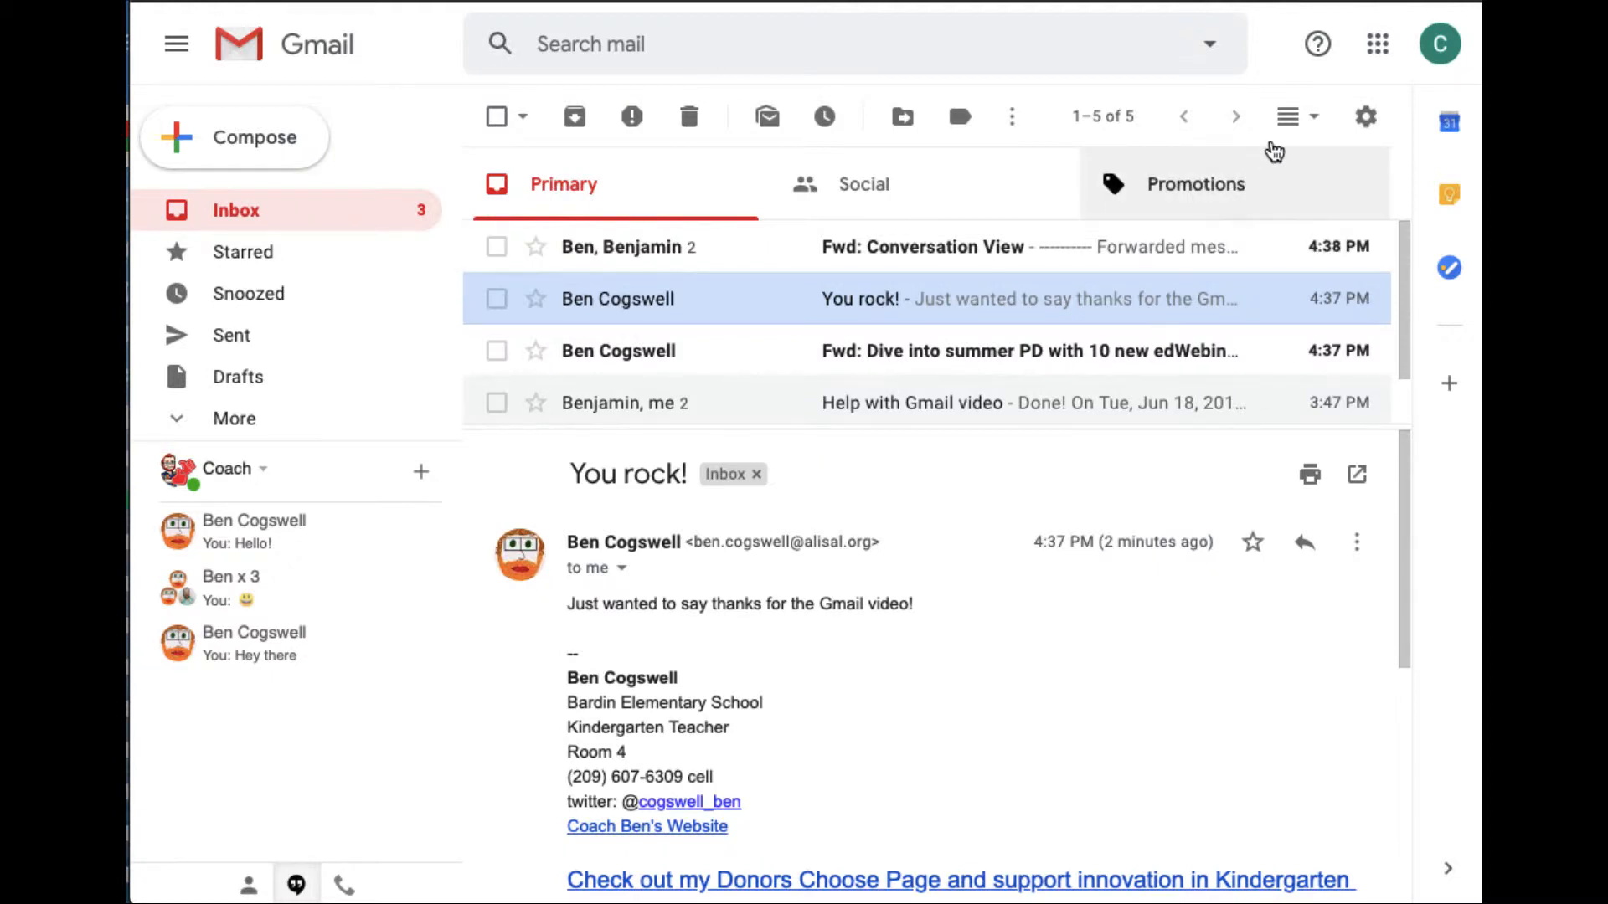
left_click(1311, 115)
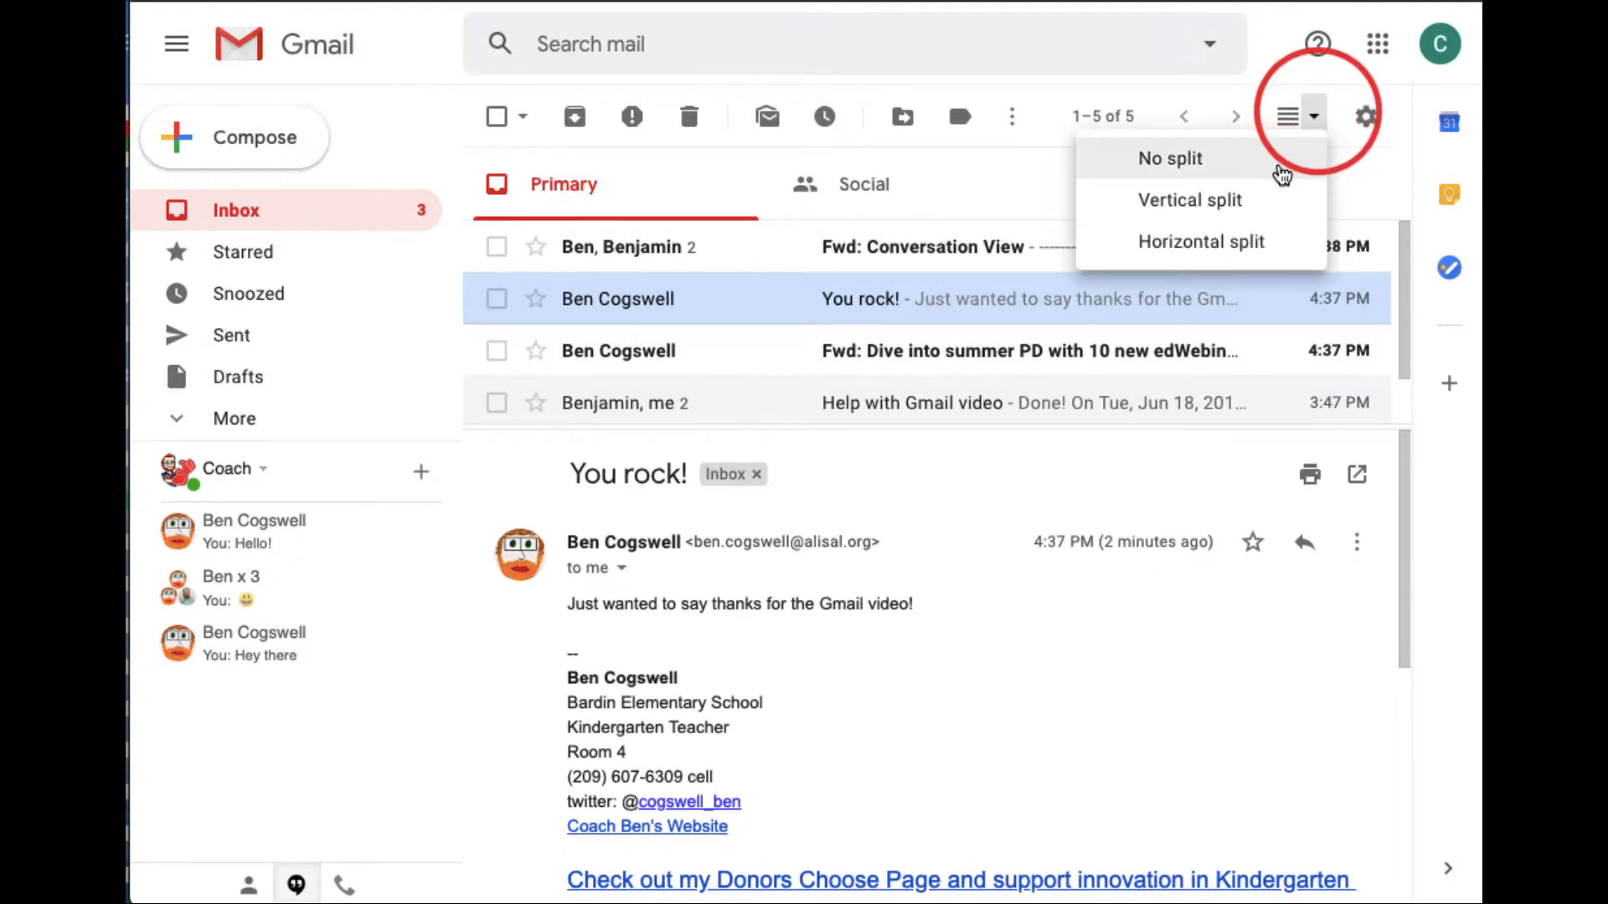
left_click(1169, 159)
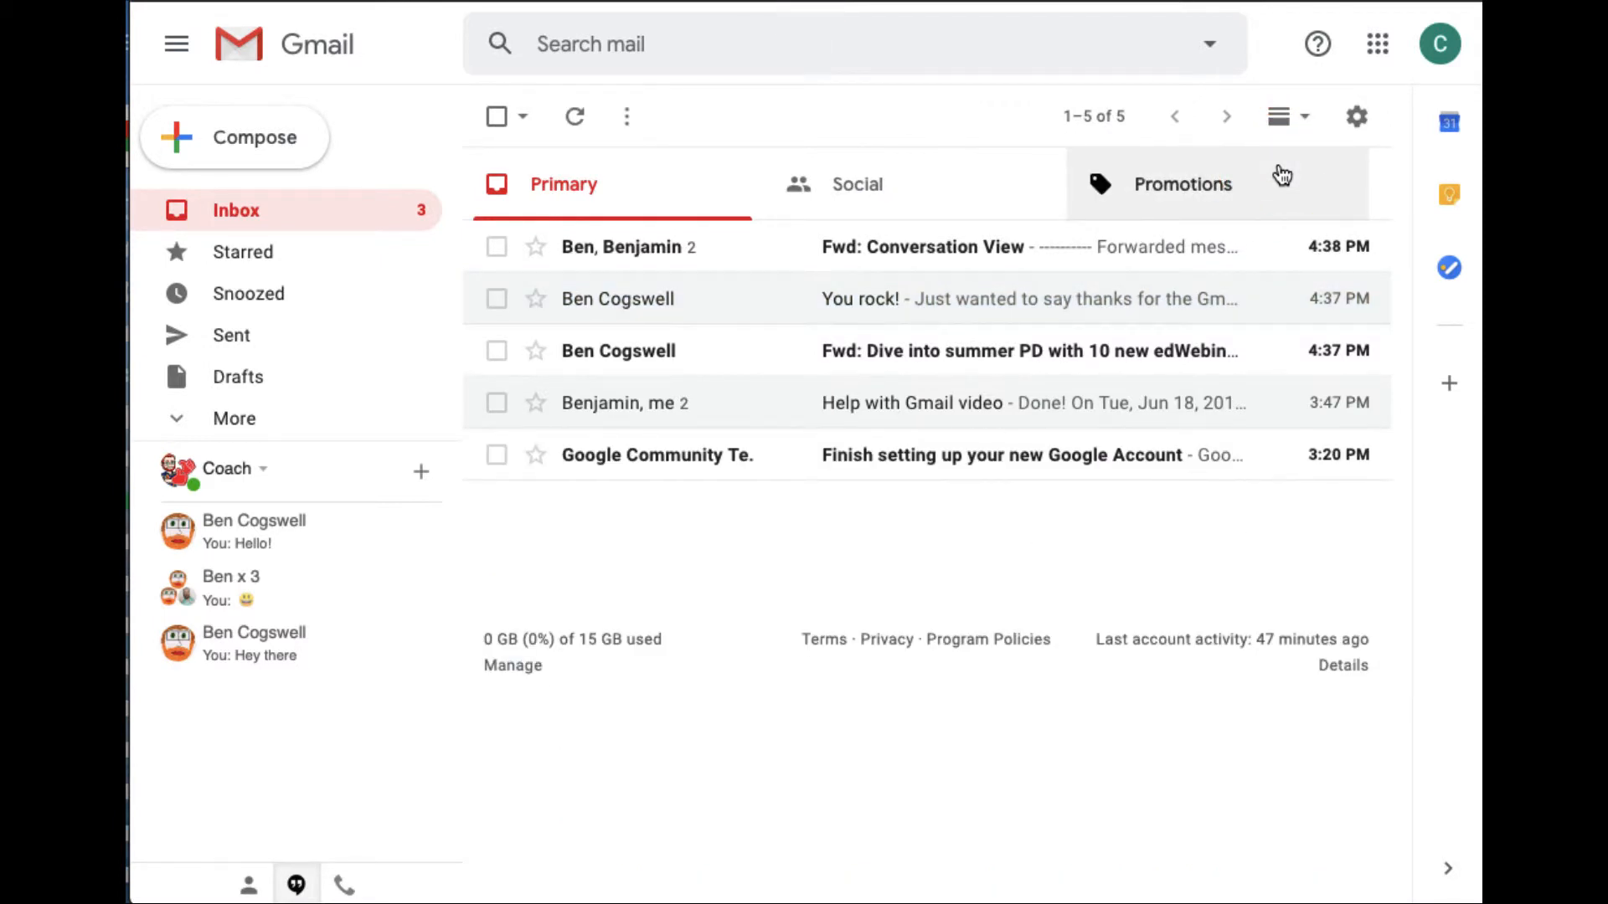
mouse_move(1278, 116)
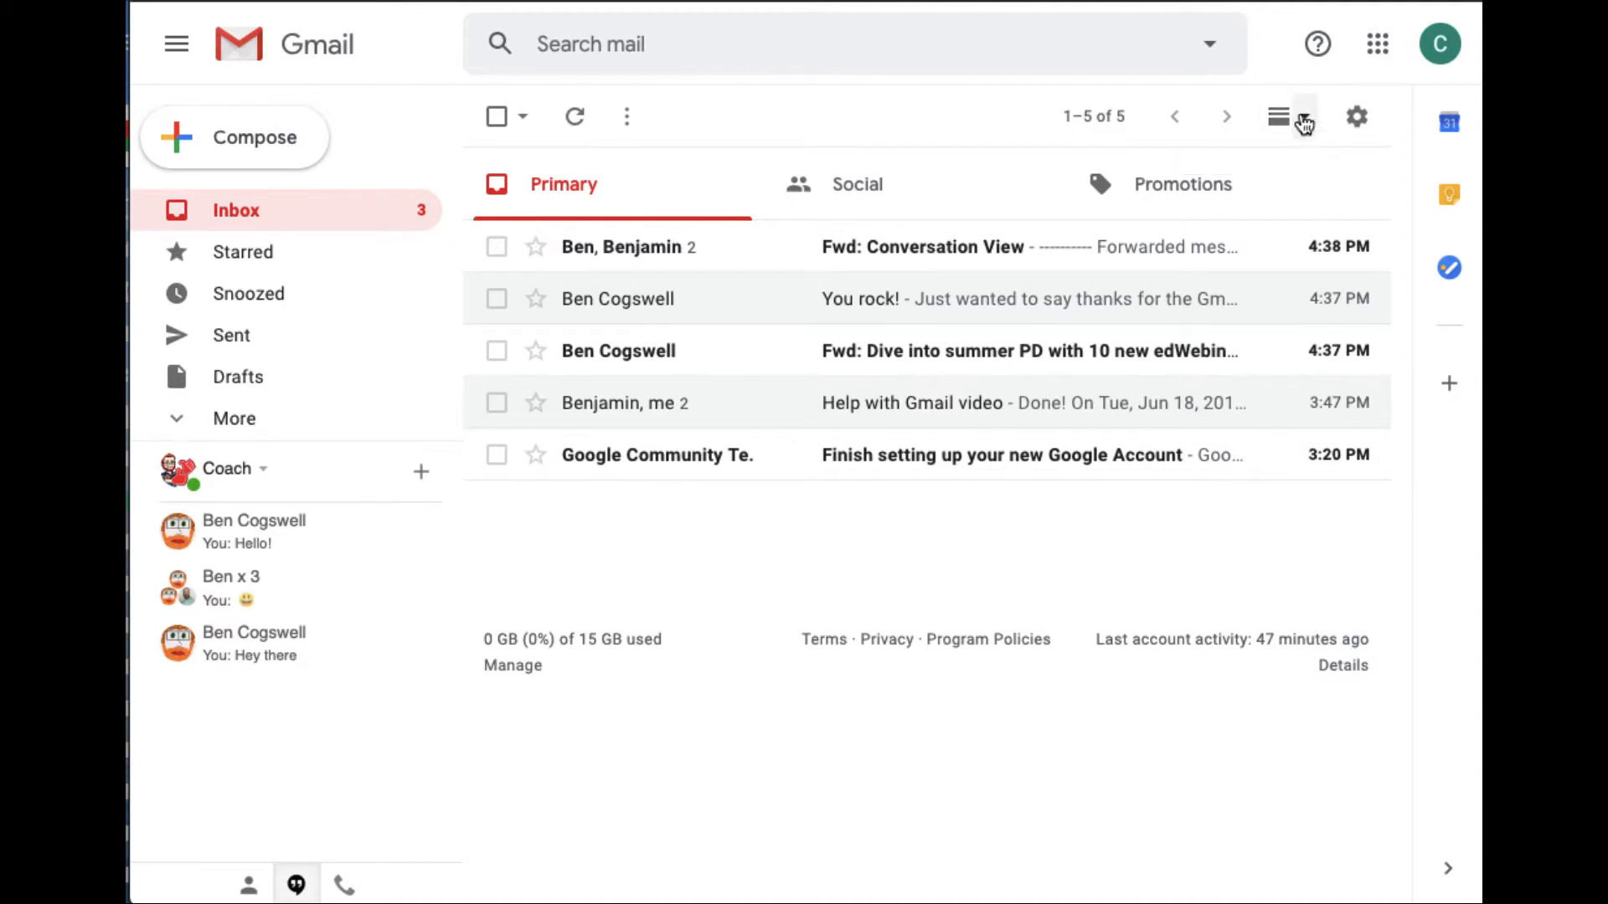
Reopen Settings on the Advanced tab and confirm Preview Pane is still enabled.
left_click(1355, 116)
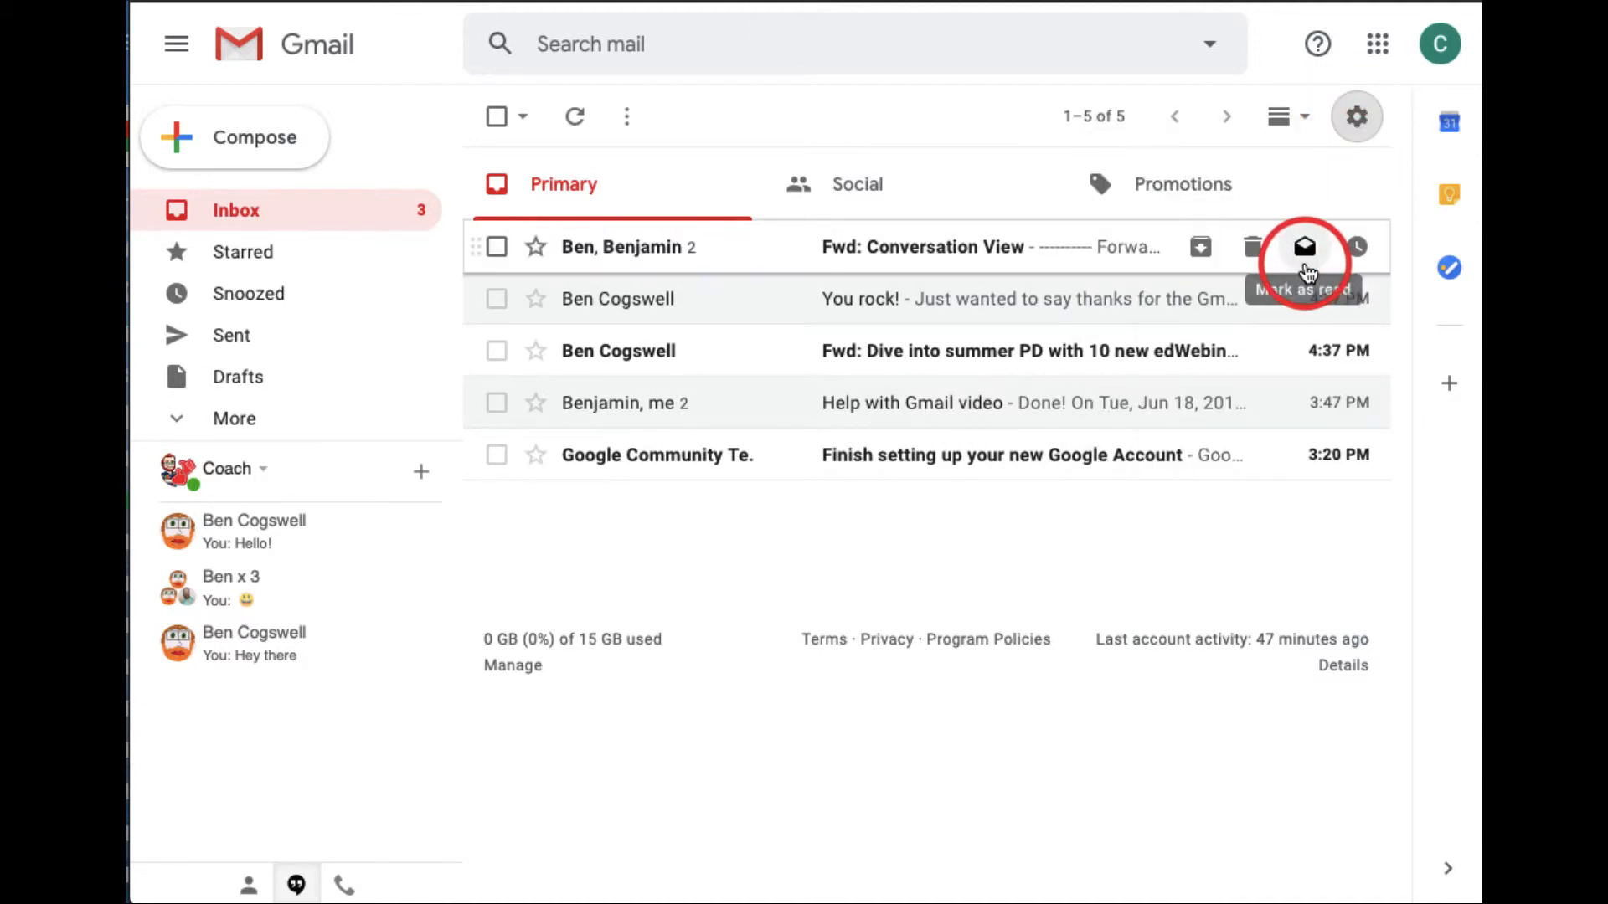
left_click(1355, 114)
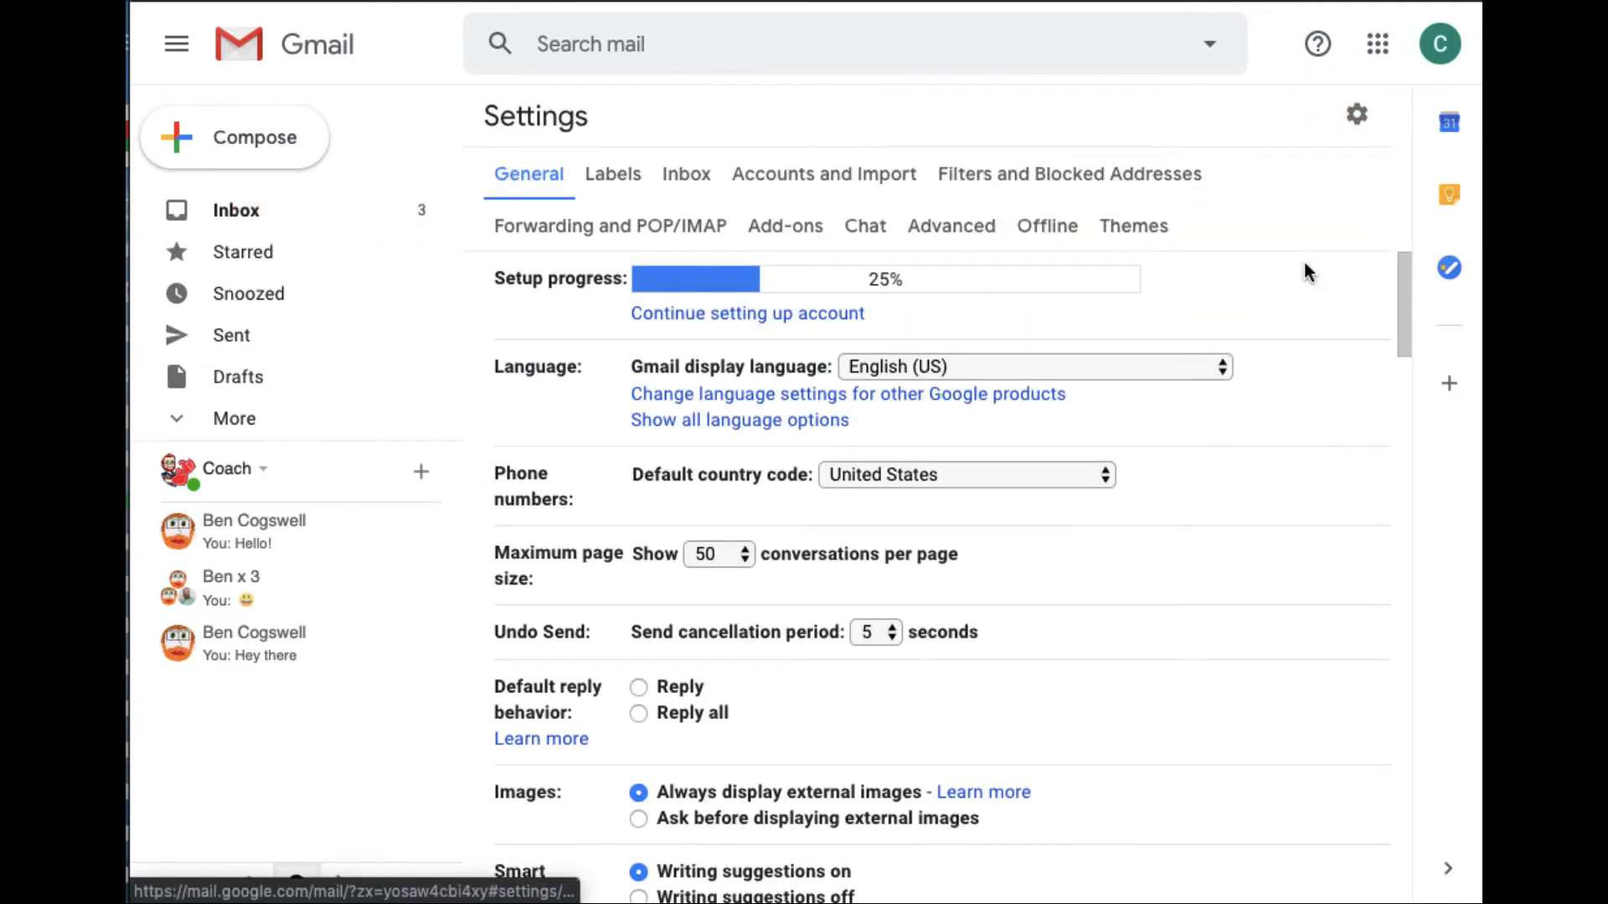
left_click(950, 225)
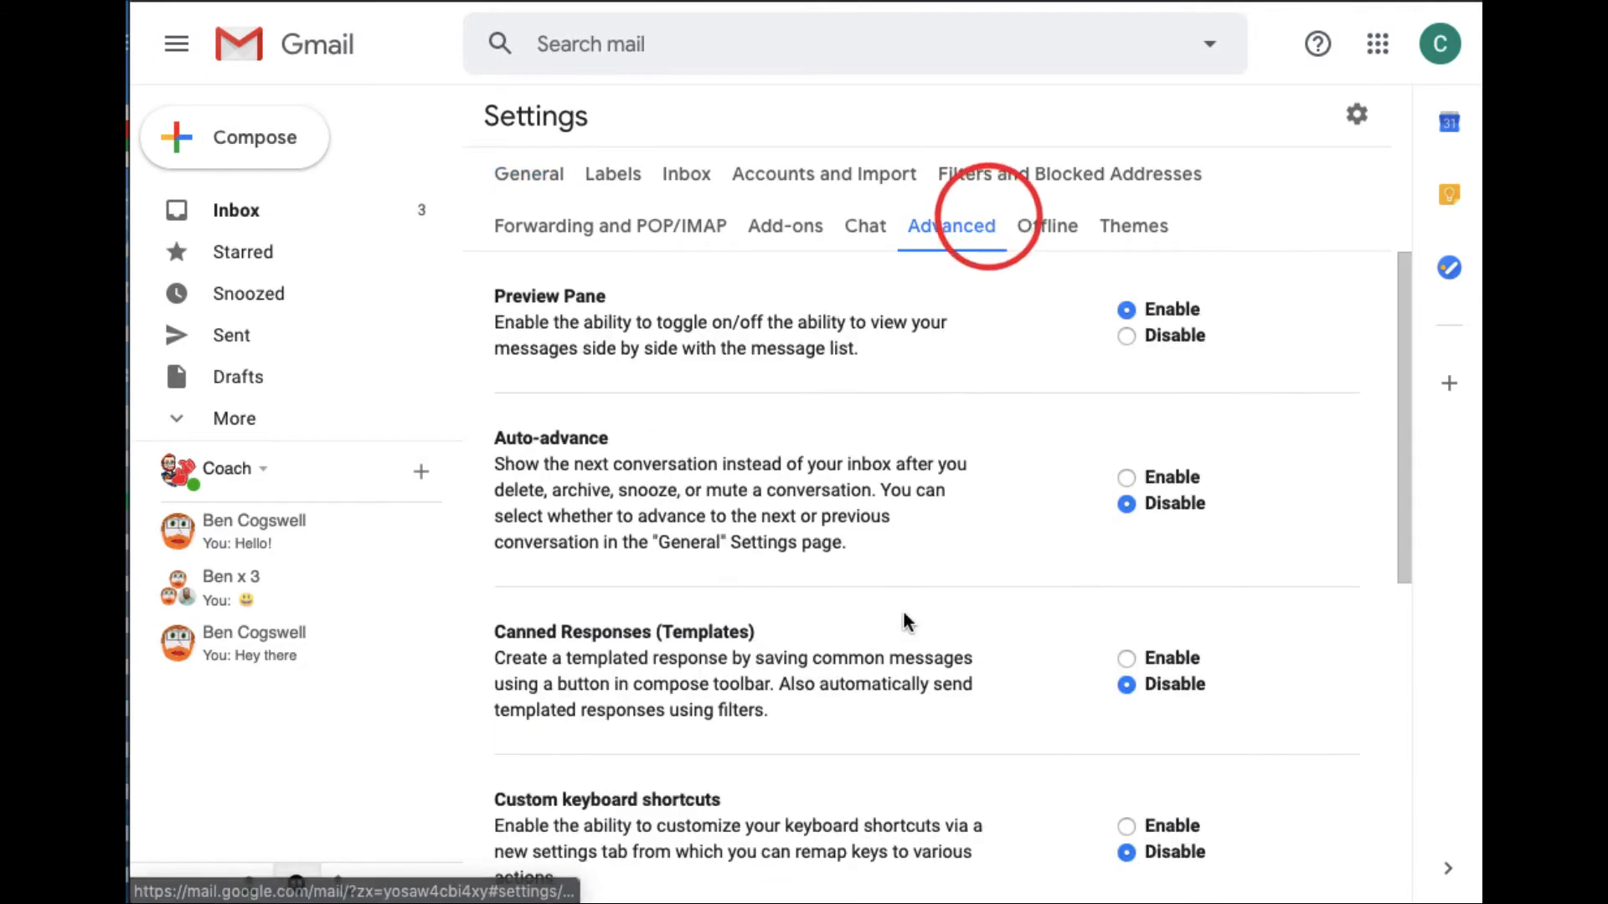
scroll("down", 3)
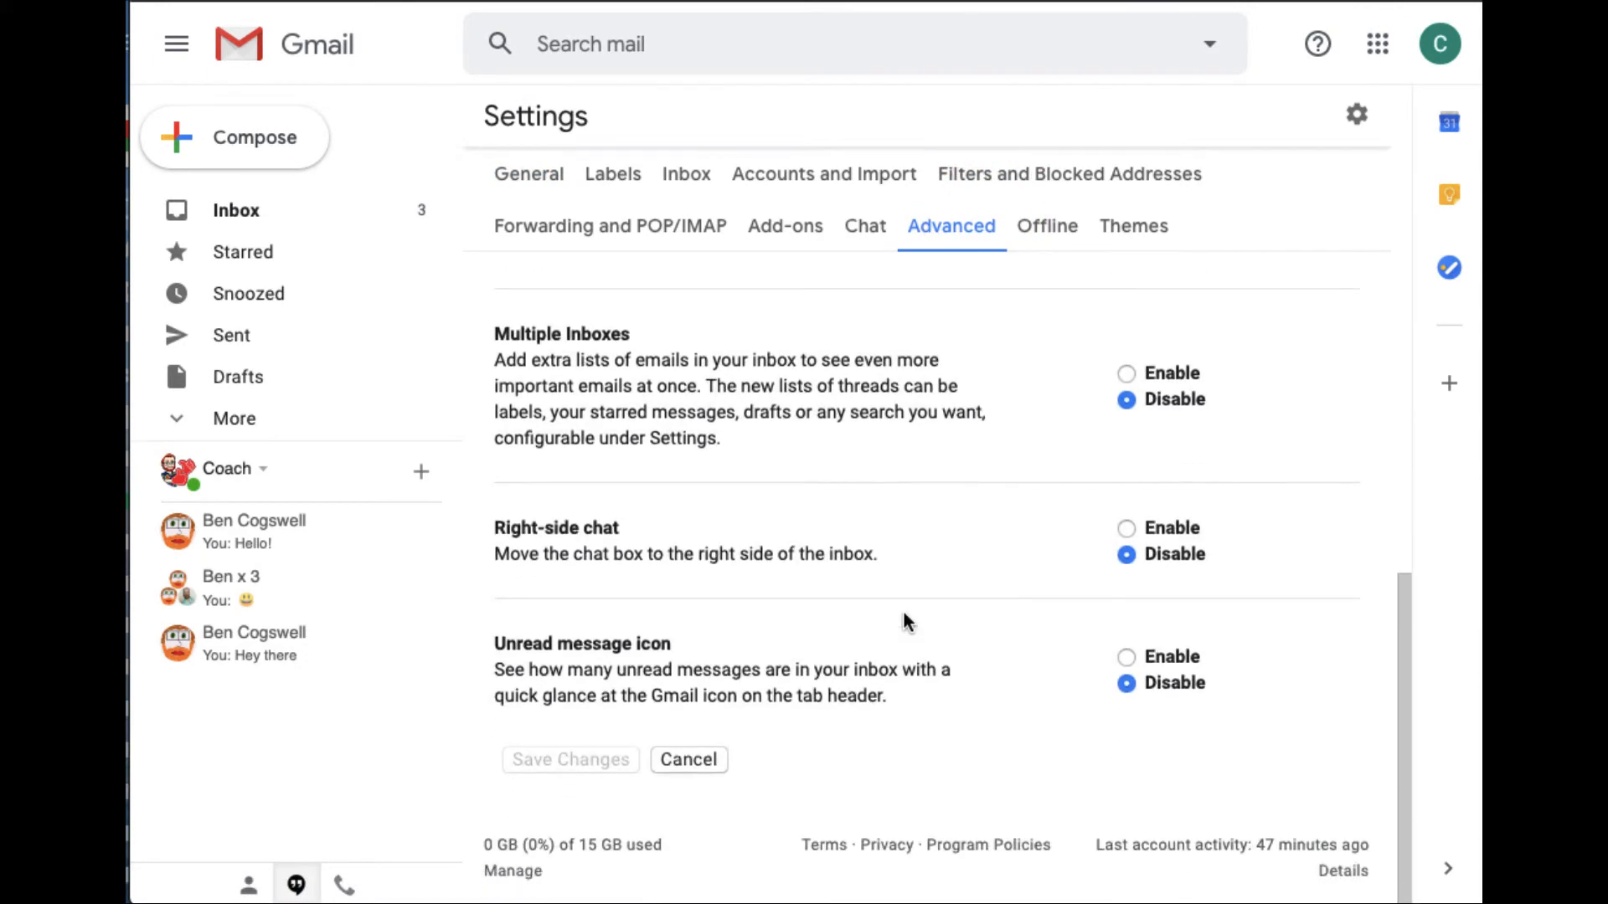
scroll("up", 3)
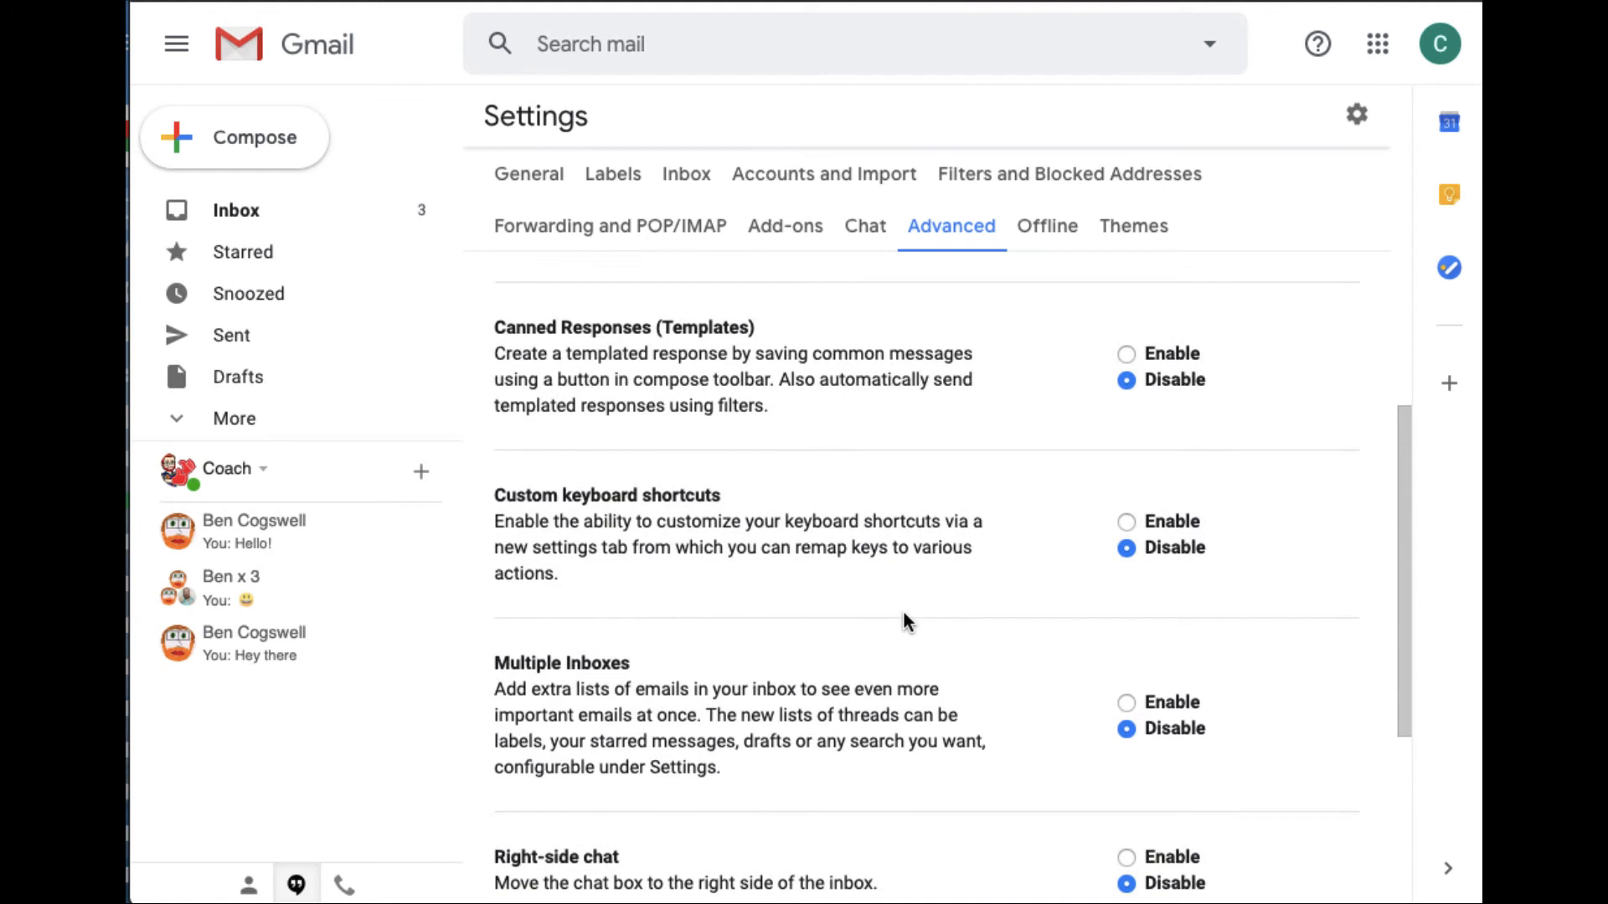
scroll("up", 3)
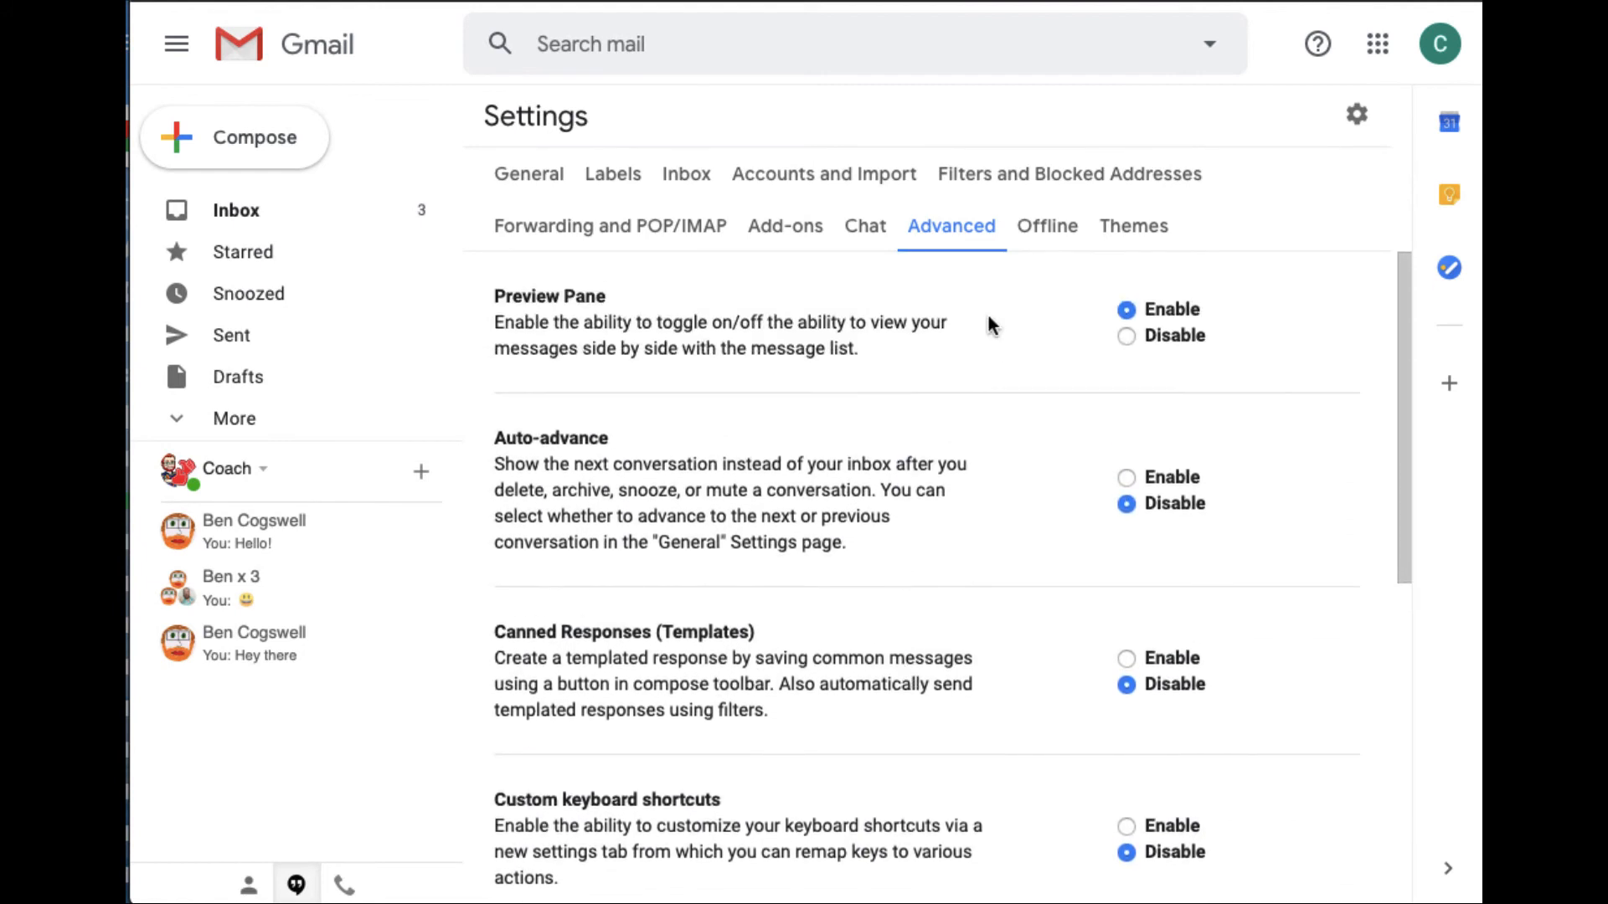
mouse_move(718, 300)
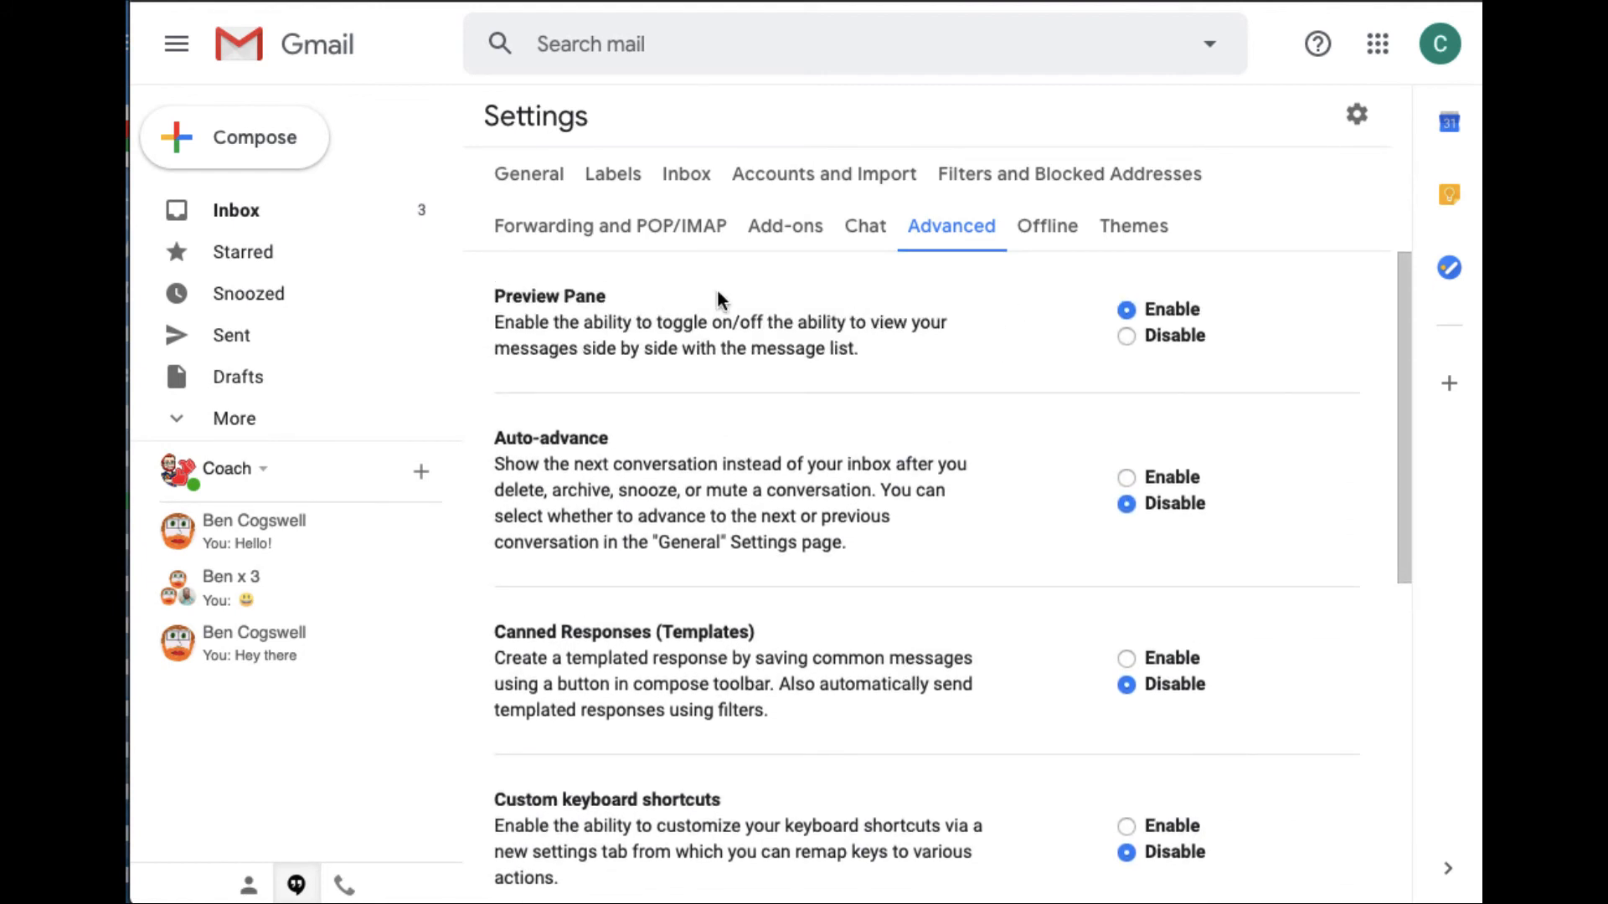